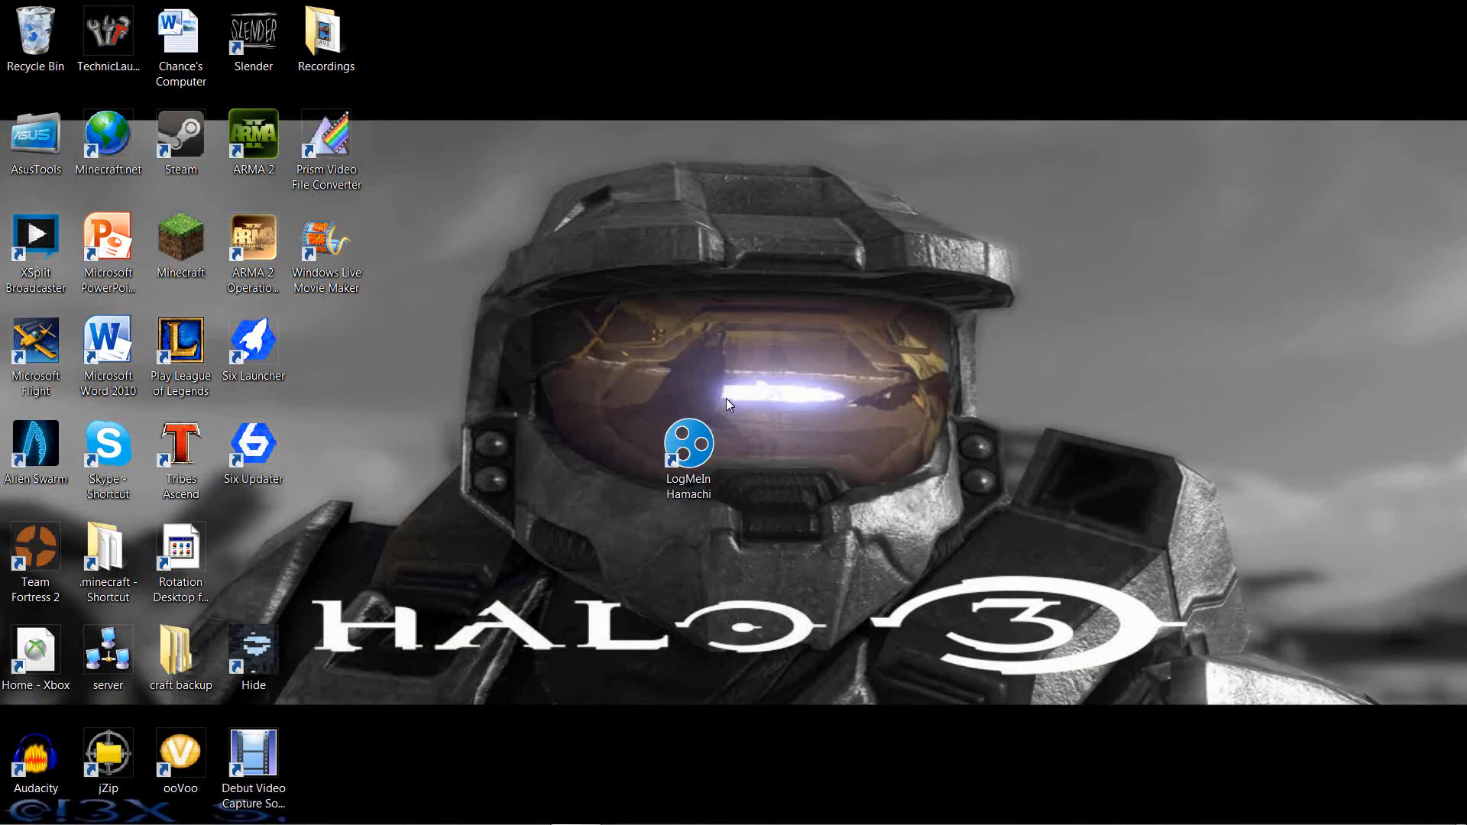
mouse_move(737, 443)
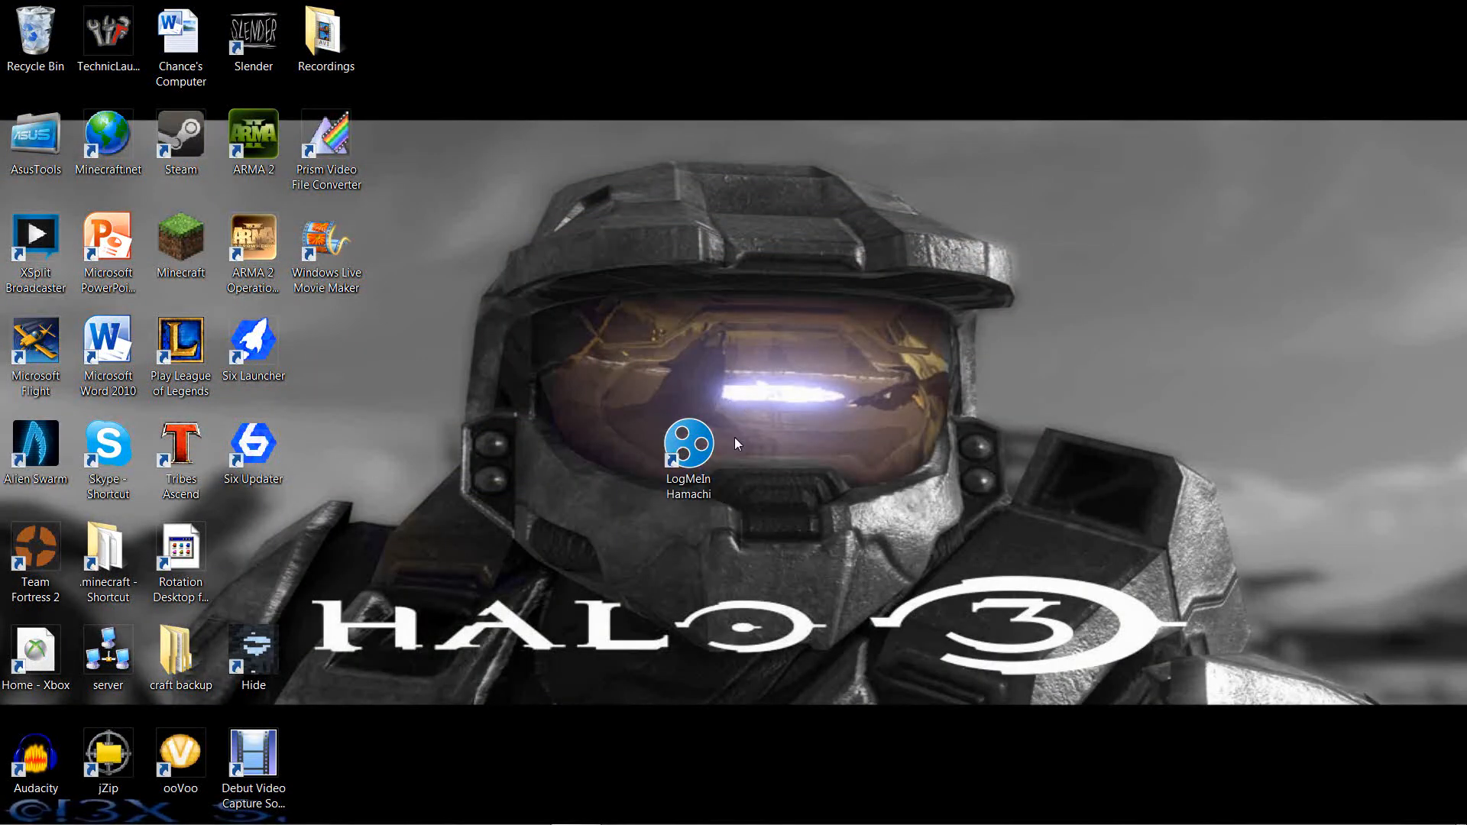
Step: Start Google Chrome from the desktop so it lands on YouTube
left_click(687, 445)
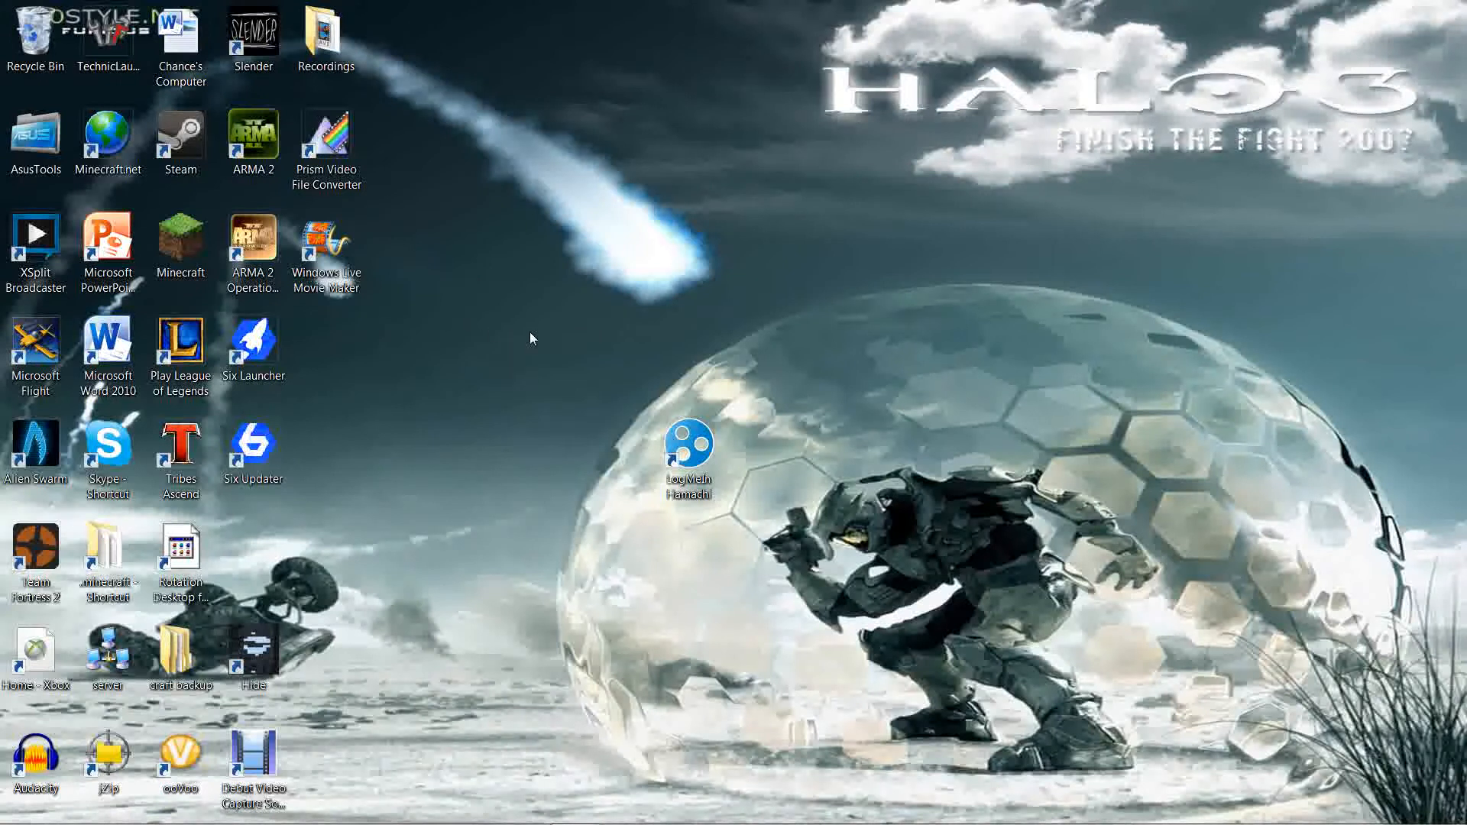
mouse_move(485, 343)
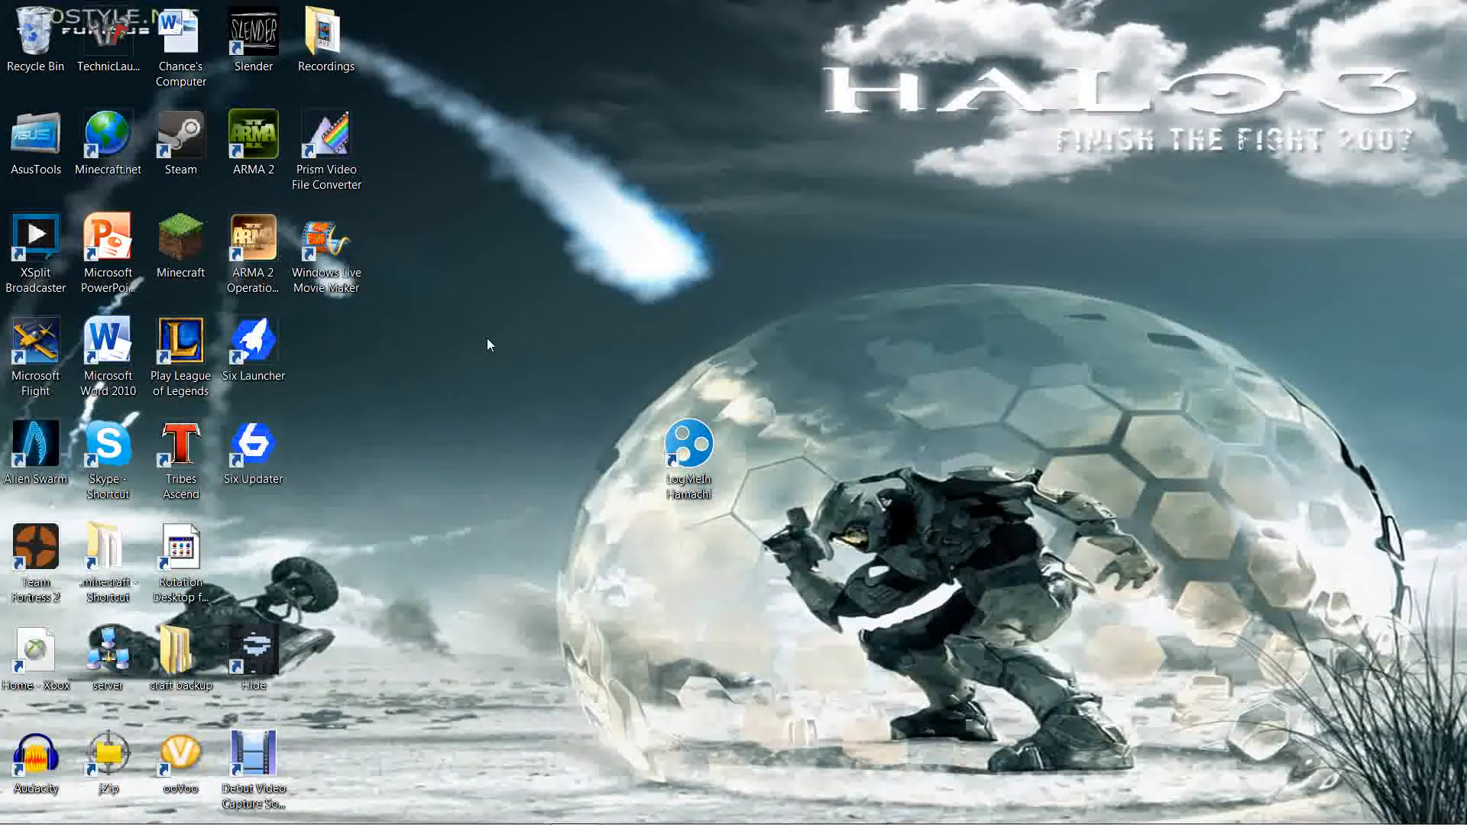
mouse_move(502, 336)
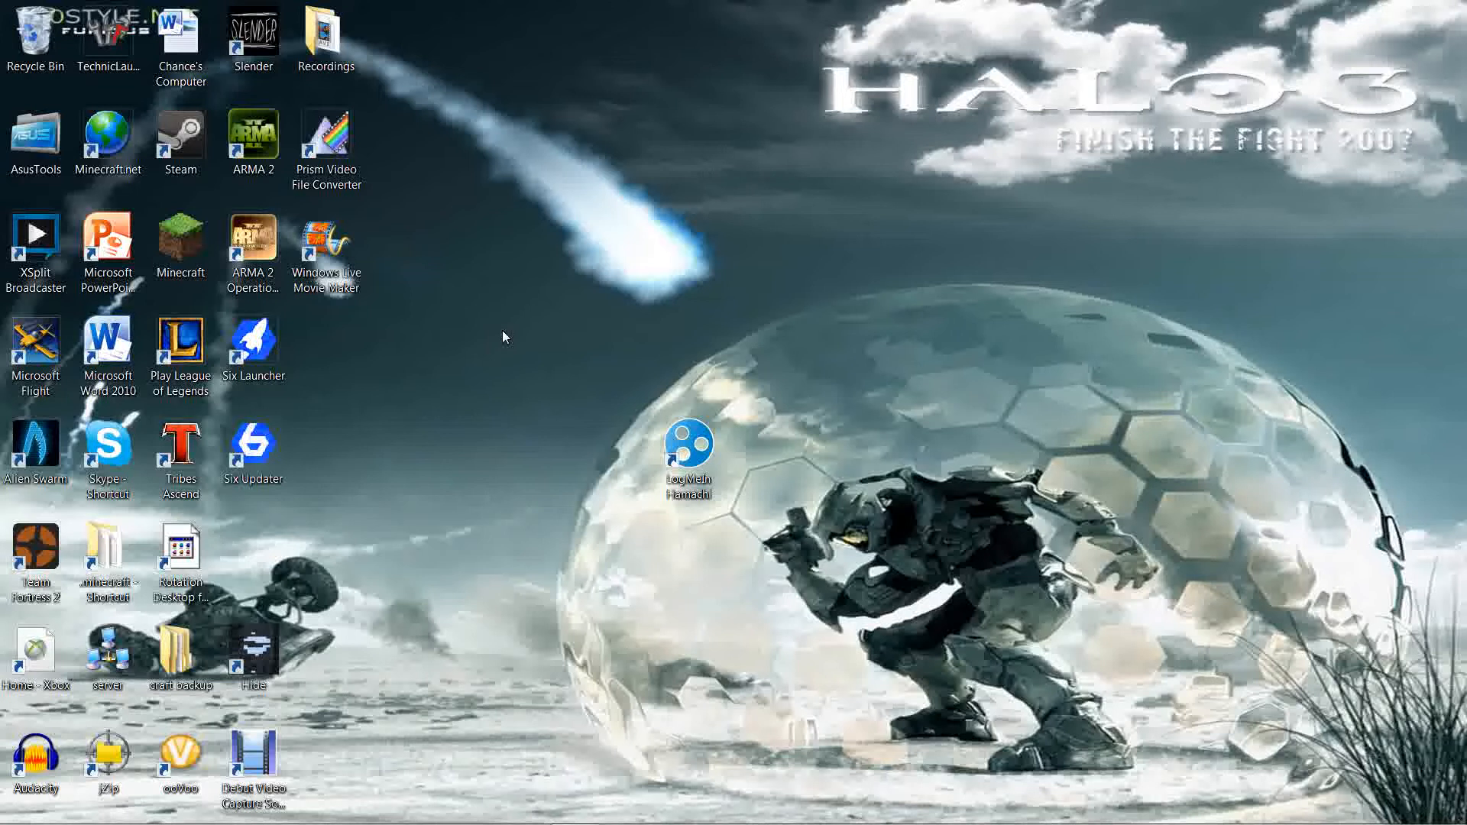
mouse_move(511, 327)
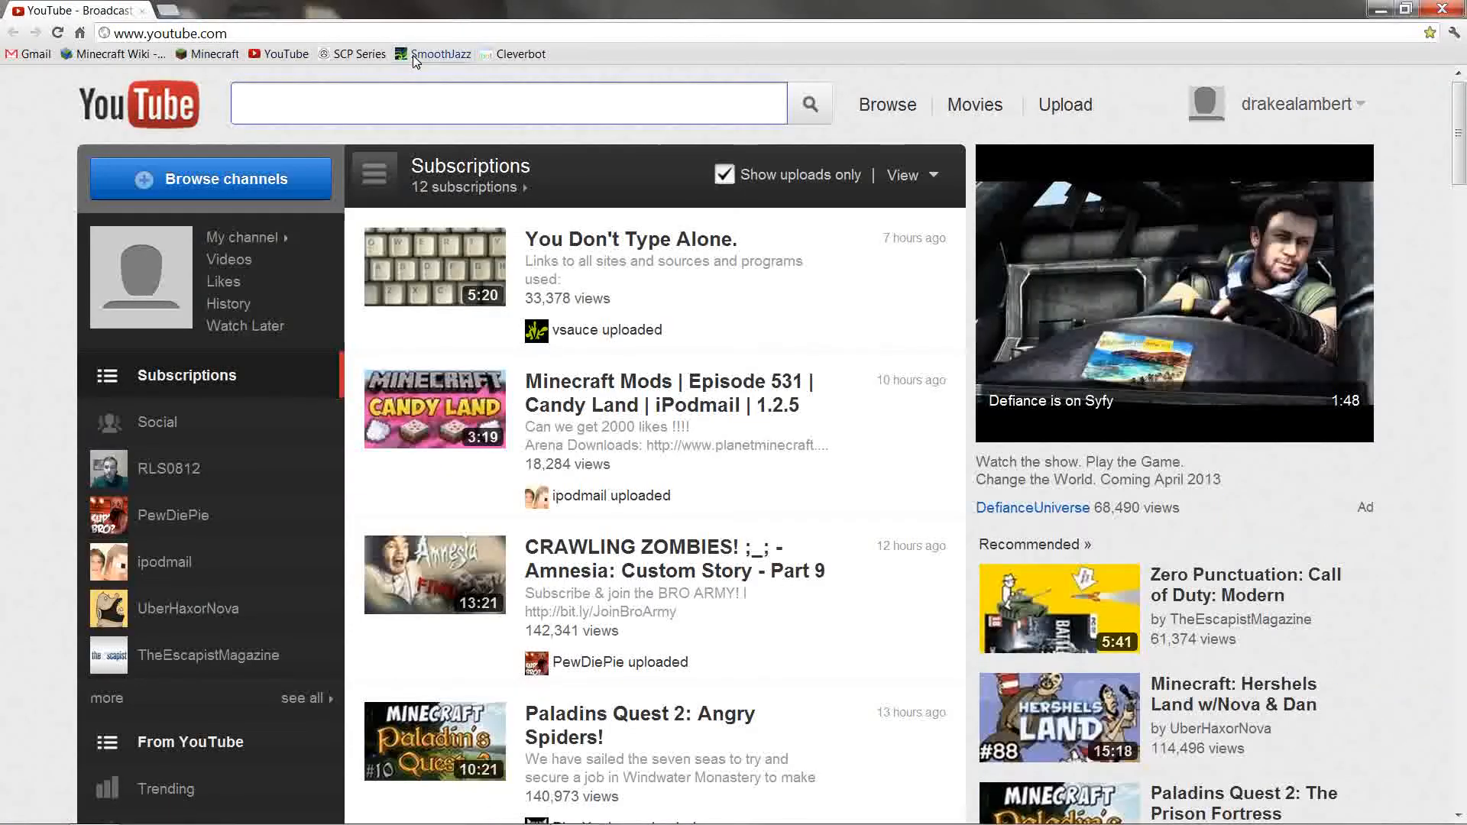
Step: Search Google for 'log me in hamachi' and choose the LogMeIn Hamachi download result
left_click(168, 32)
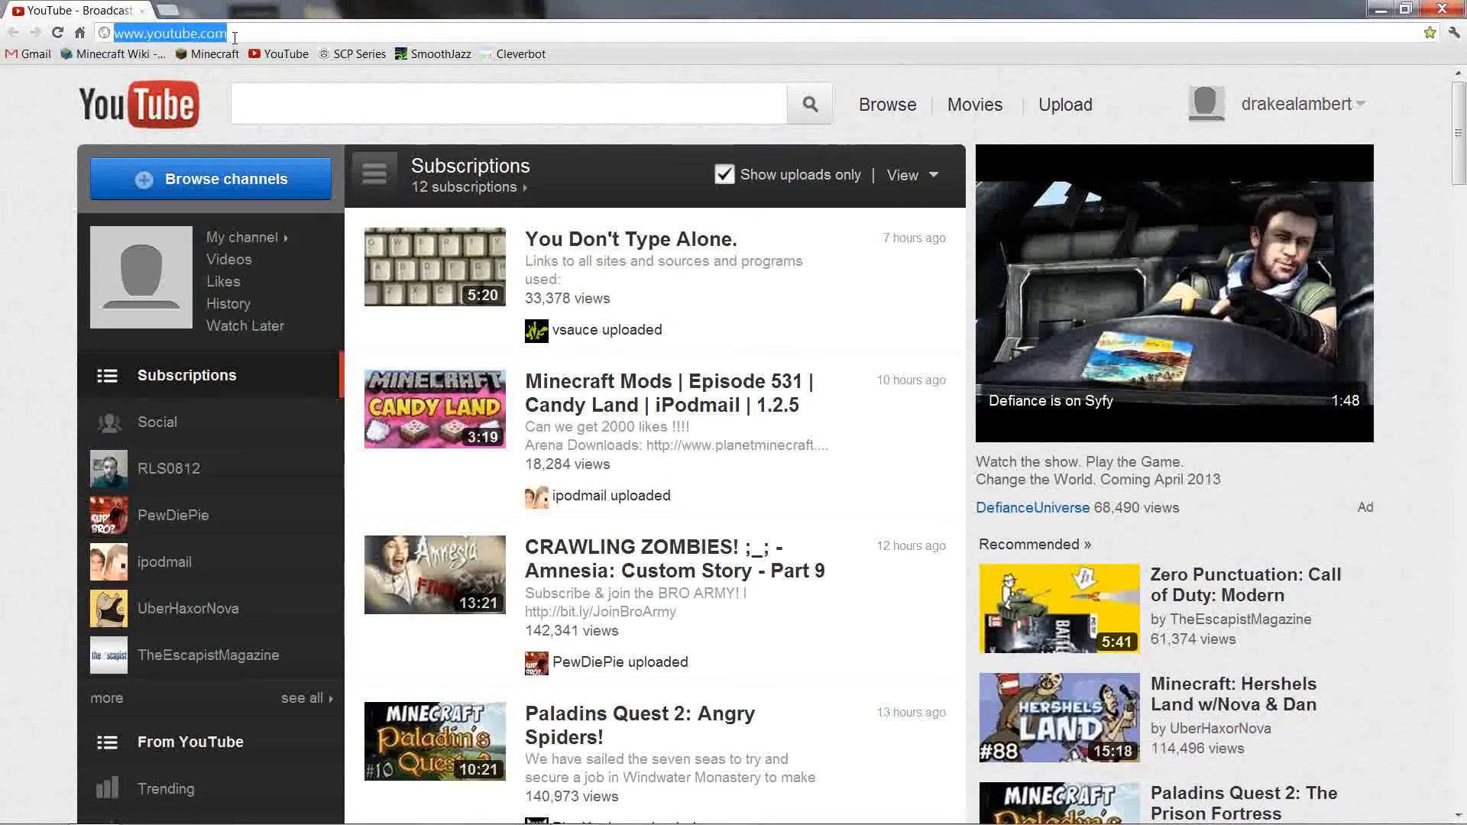
type("log me i")
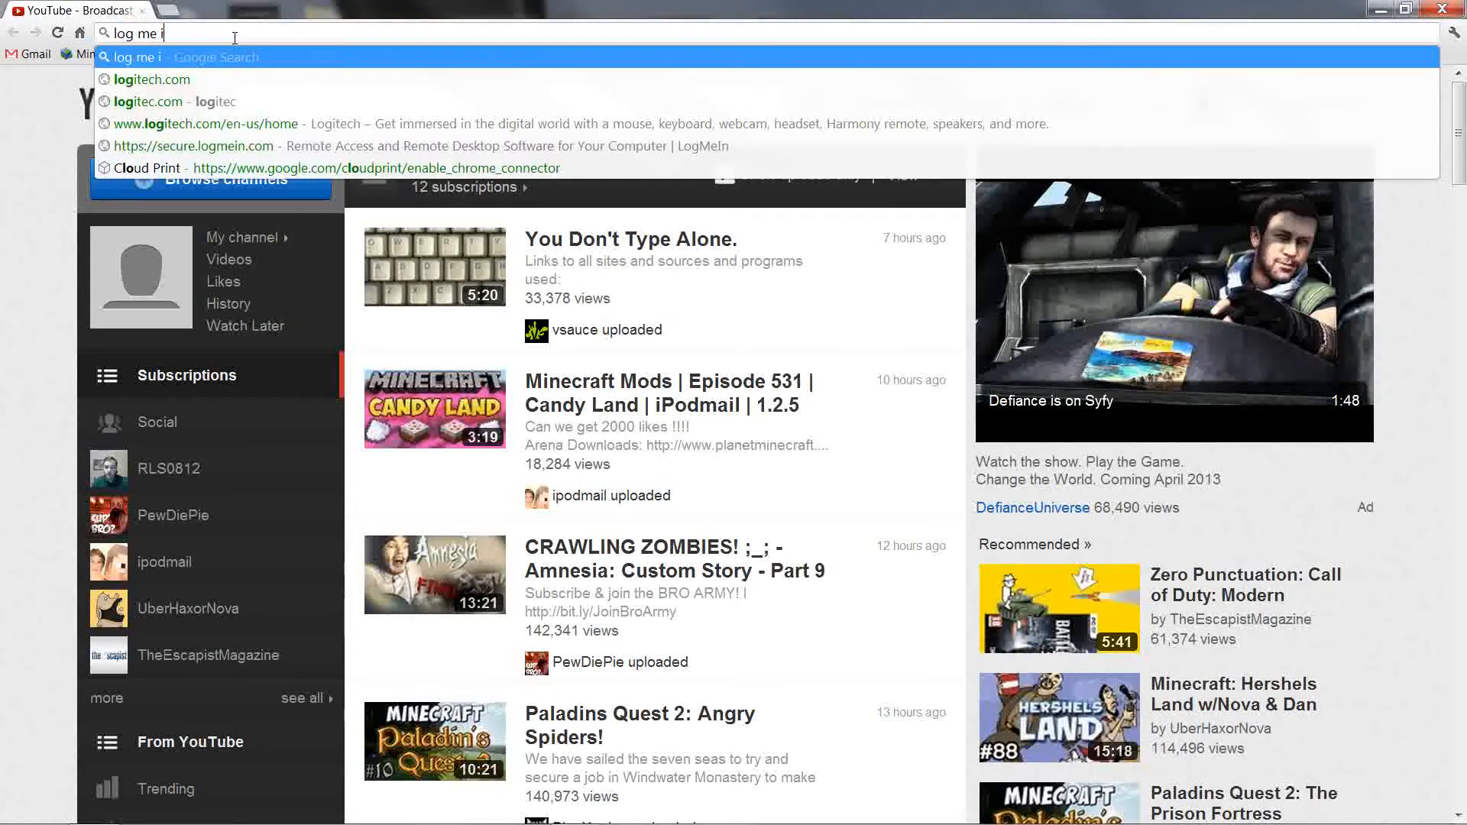
type("n hama")
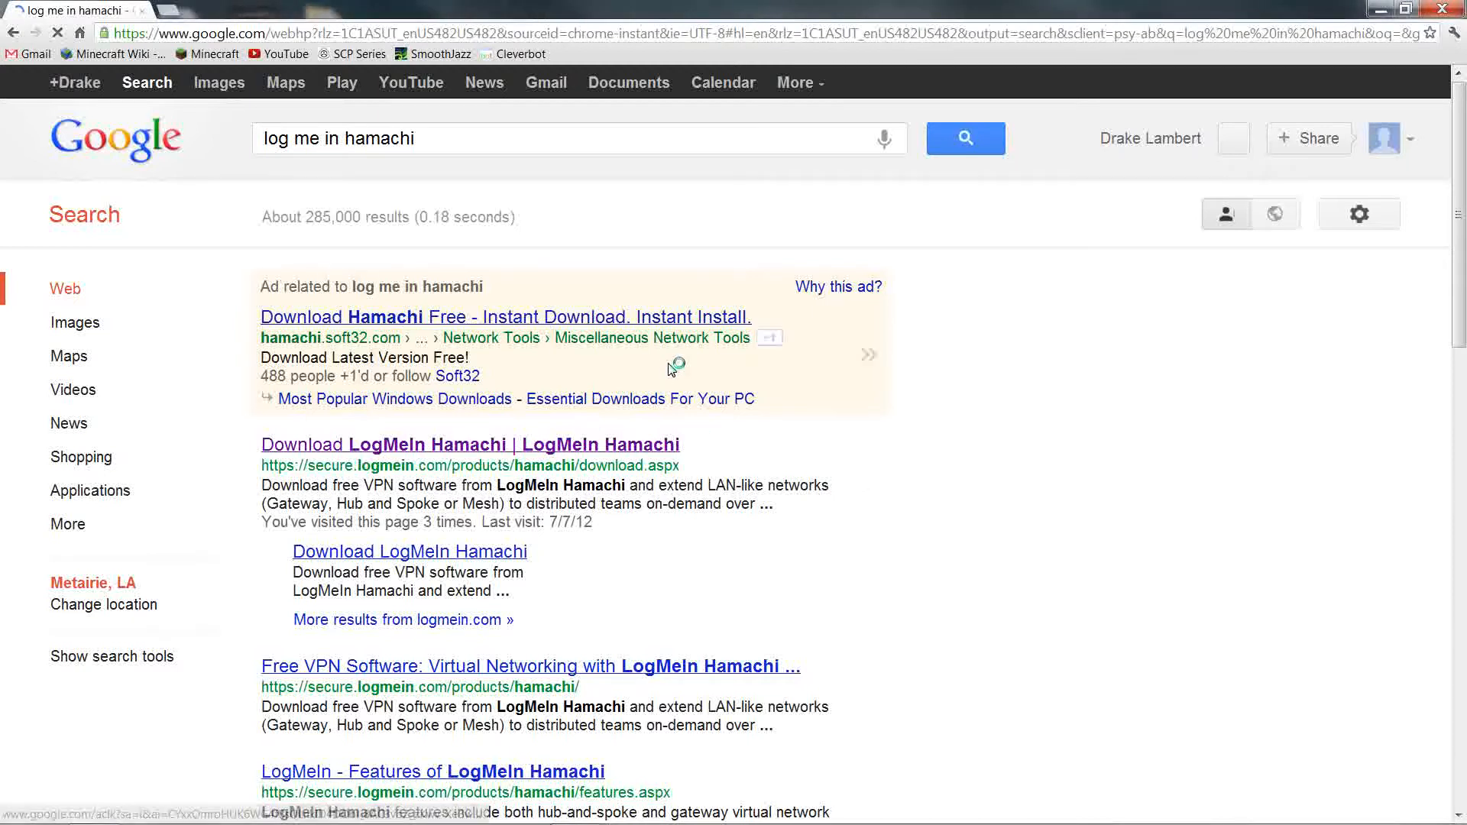
mouse_move(542, 358)
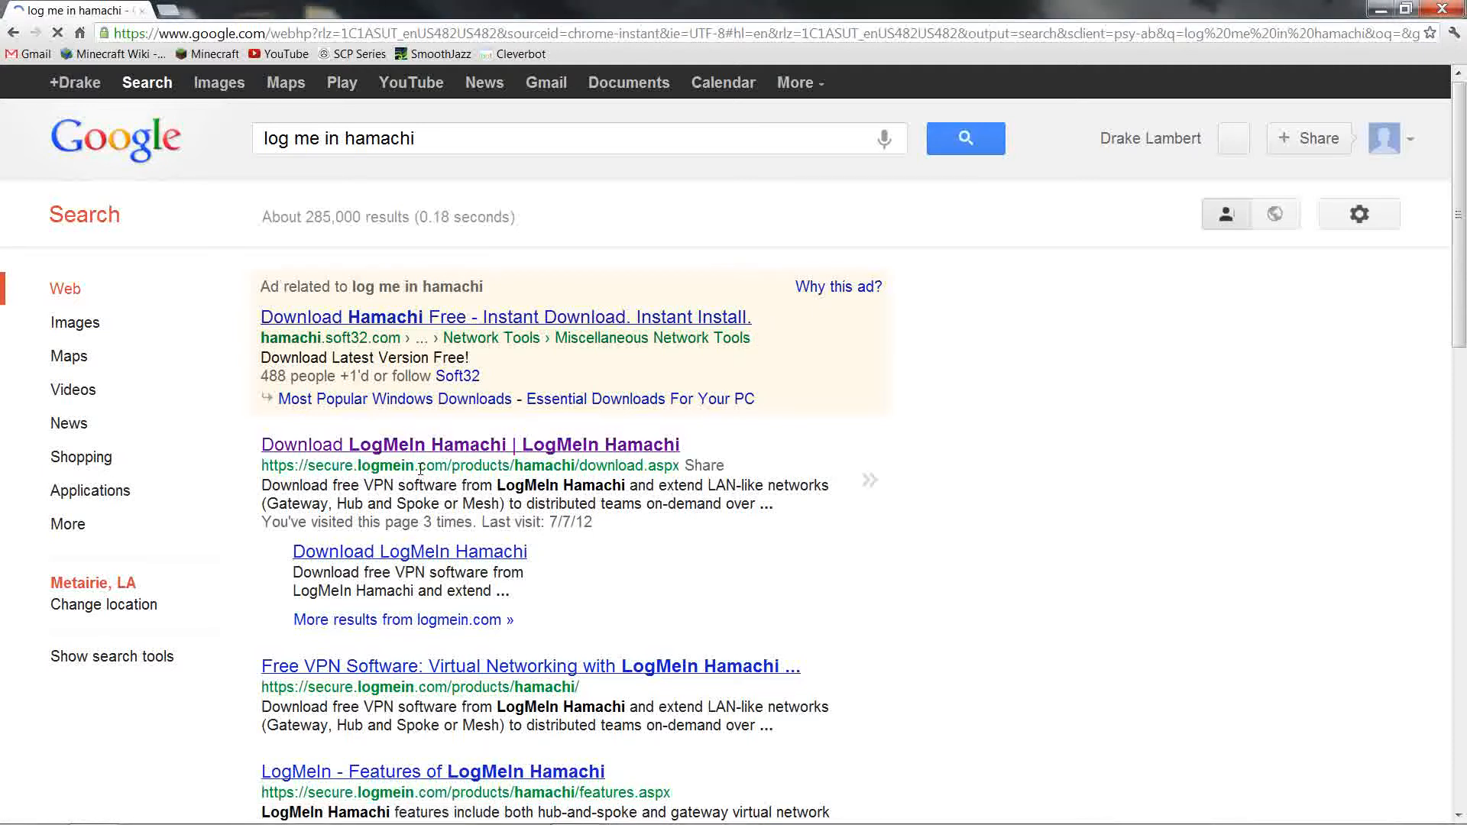
left_click(469, 443)
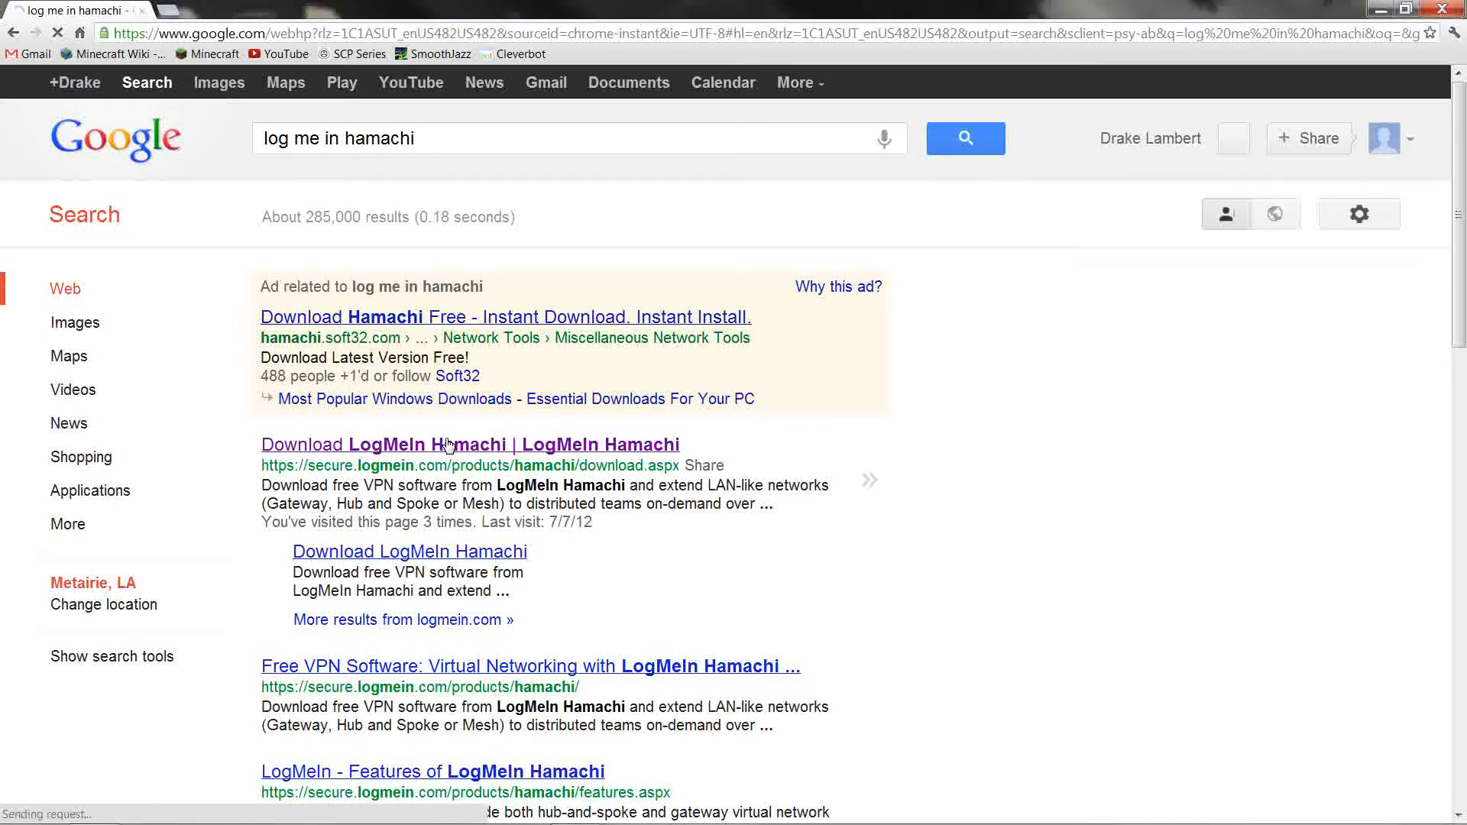
left_click(469, 444)
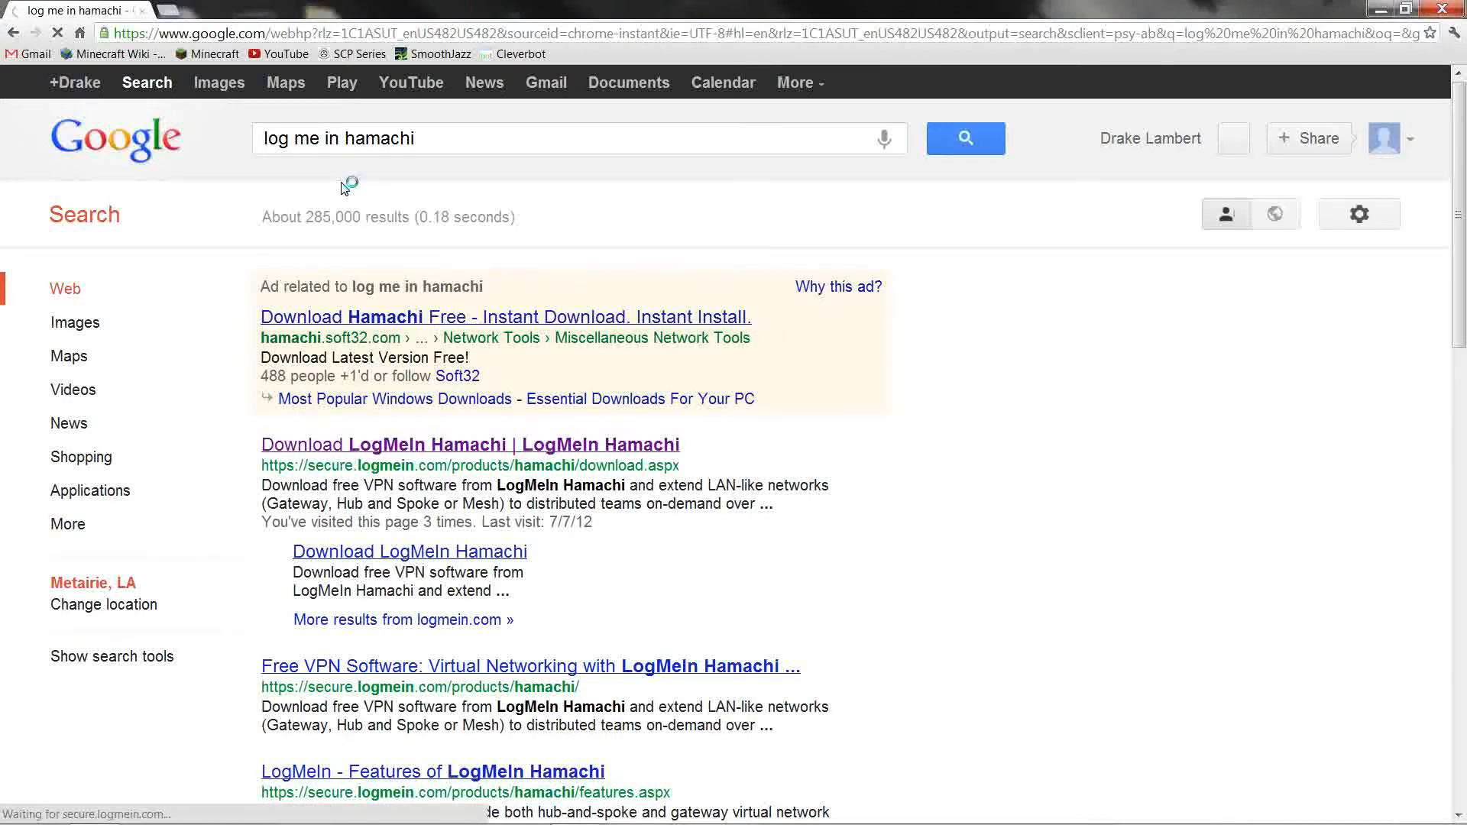
Step: Reach the Hamachi download page listing Unmanaged and Managed modes
left_click(469, 444)
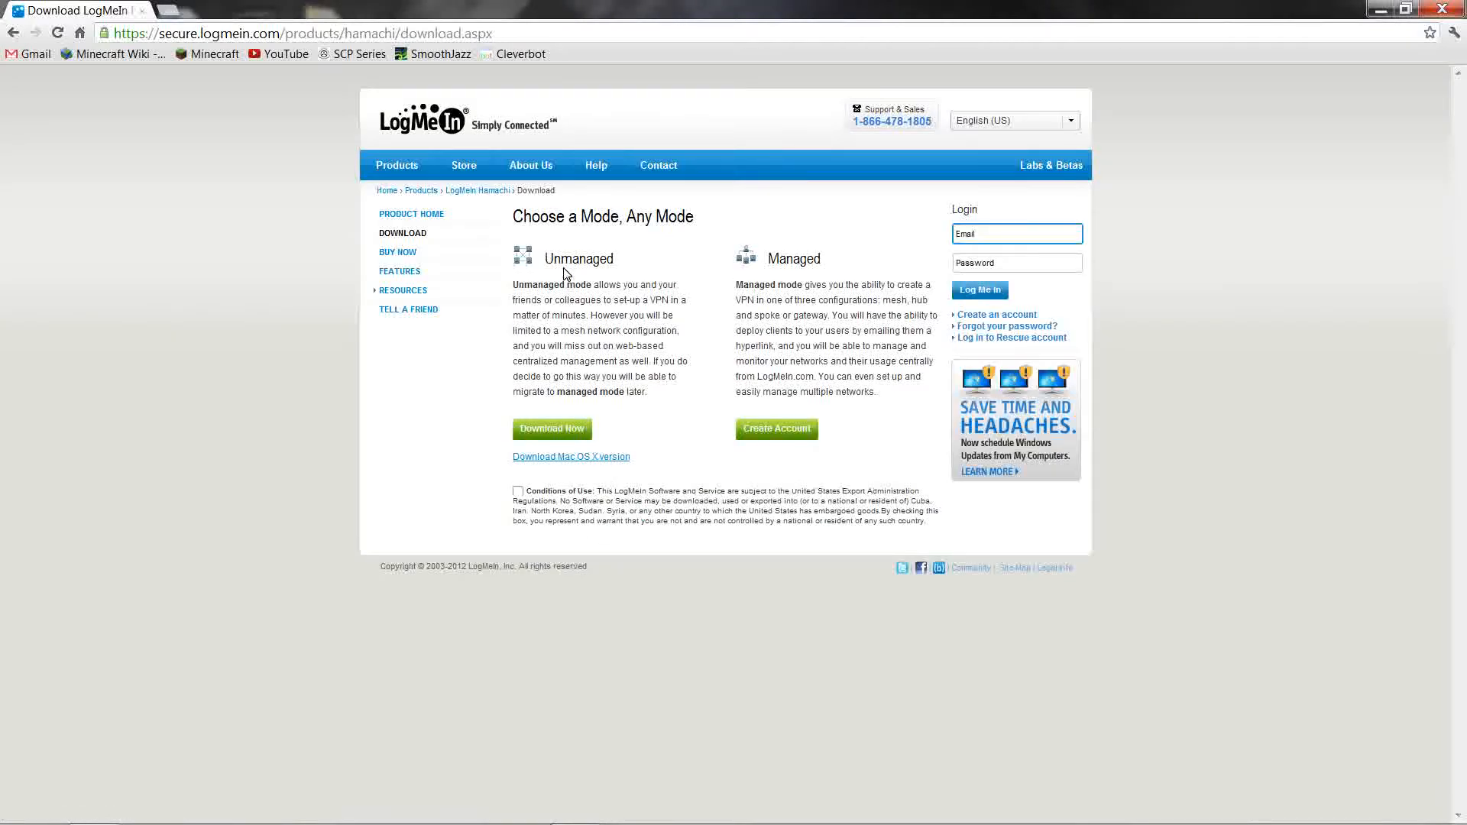
mouse_move(631, 265)
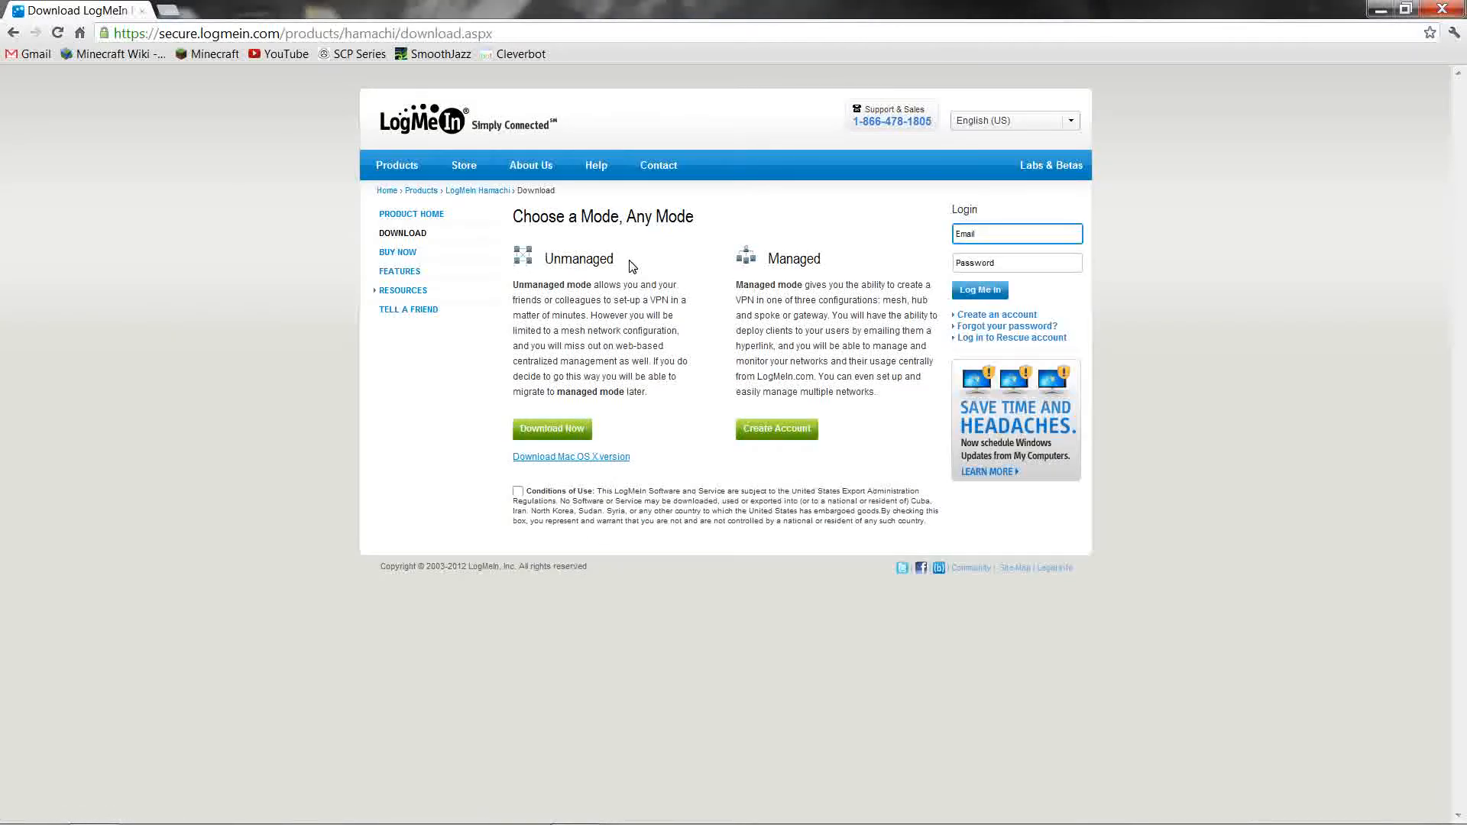
mouse_move(585, 364)
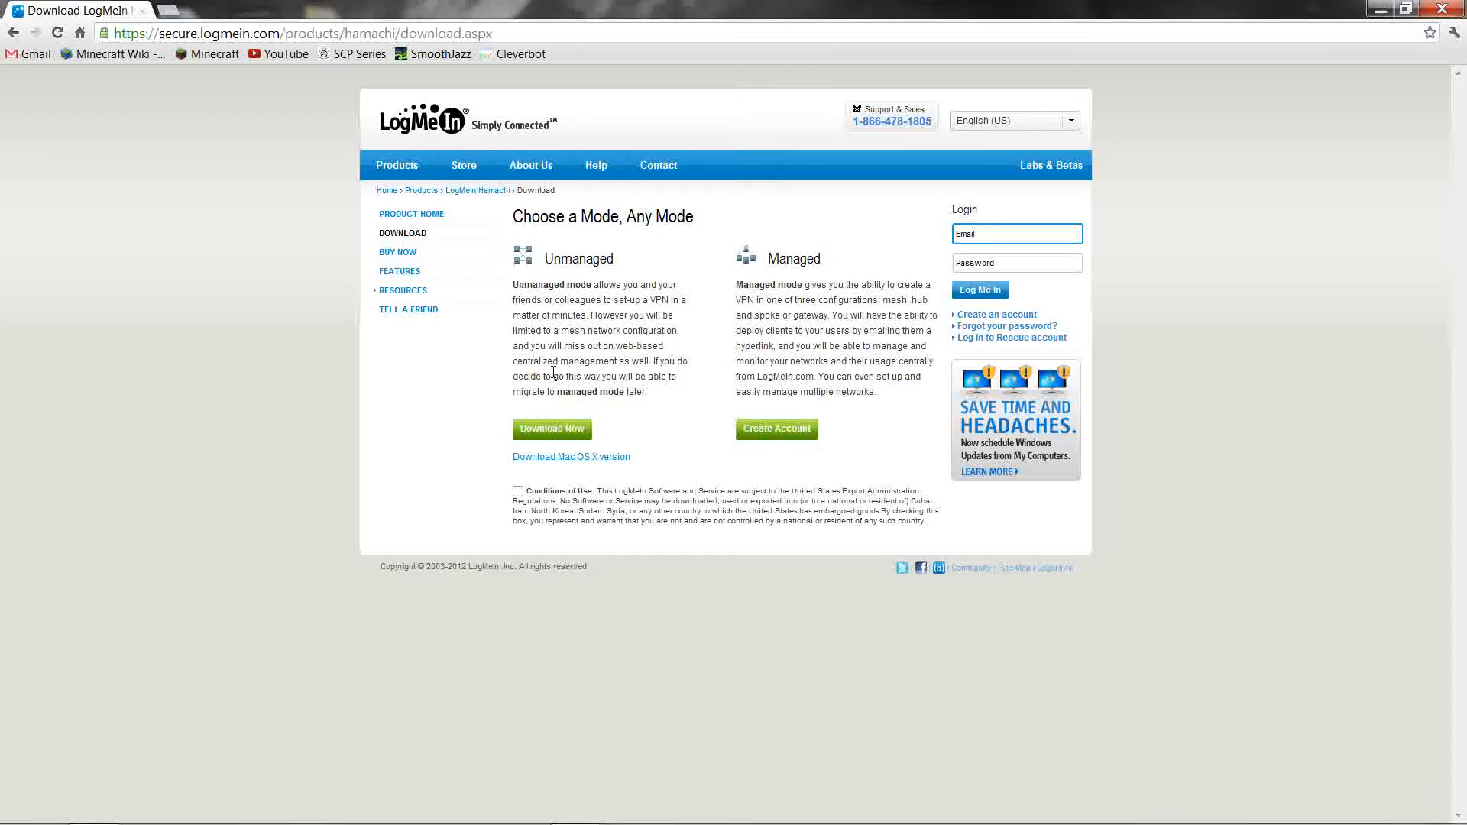
mouse_move(550, 448)
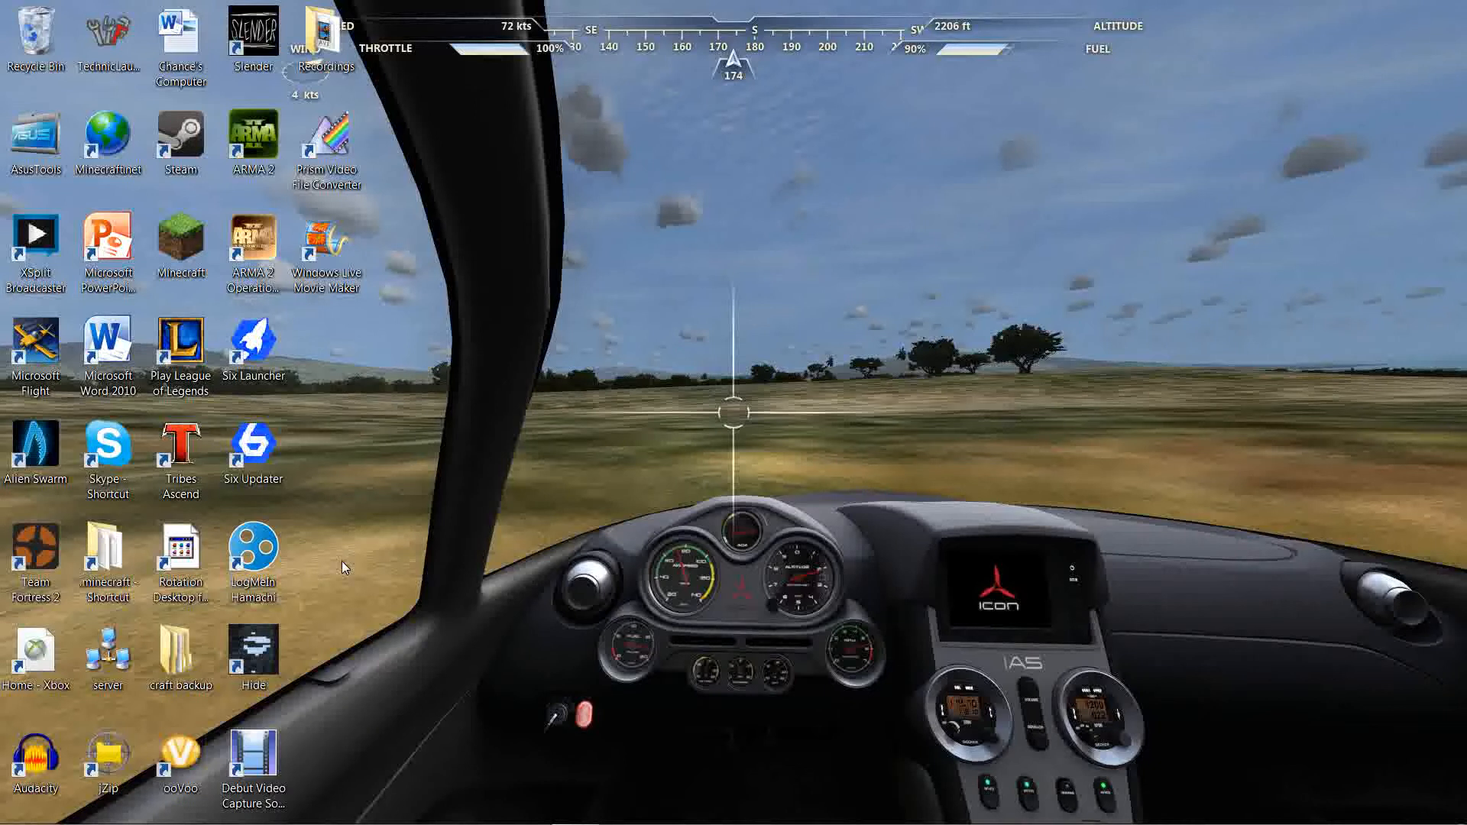
mouse_move(397, 547)
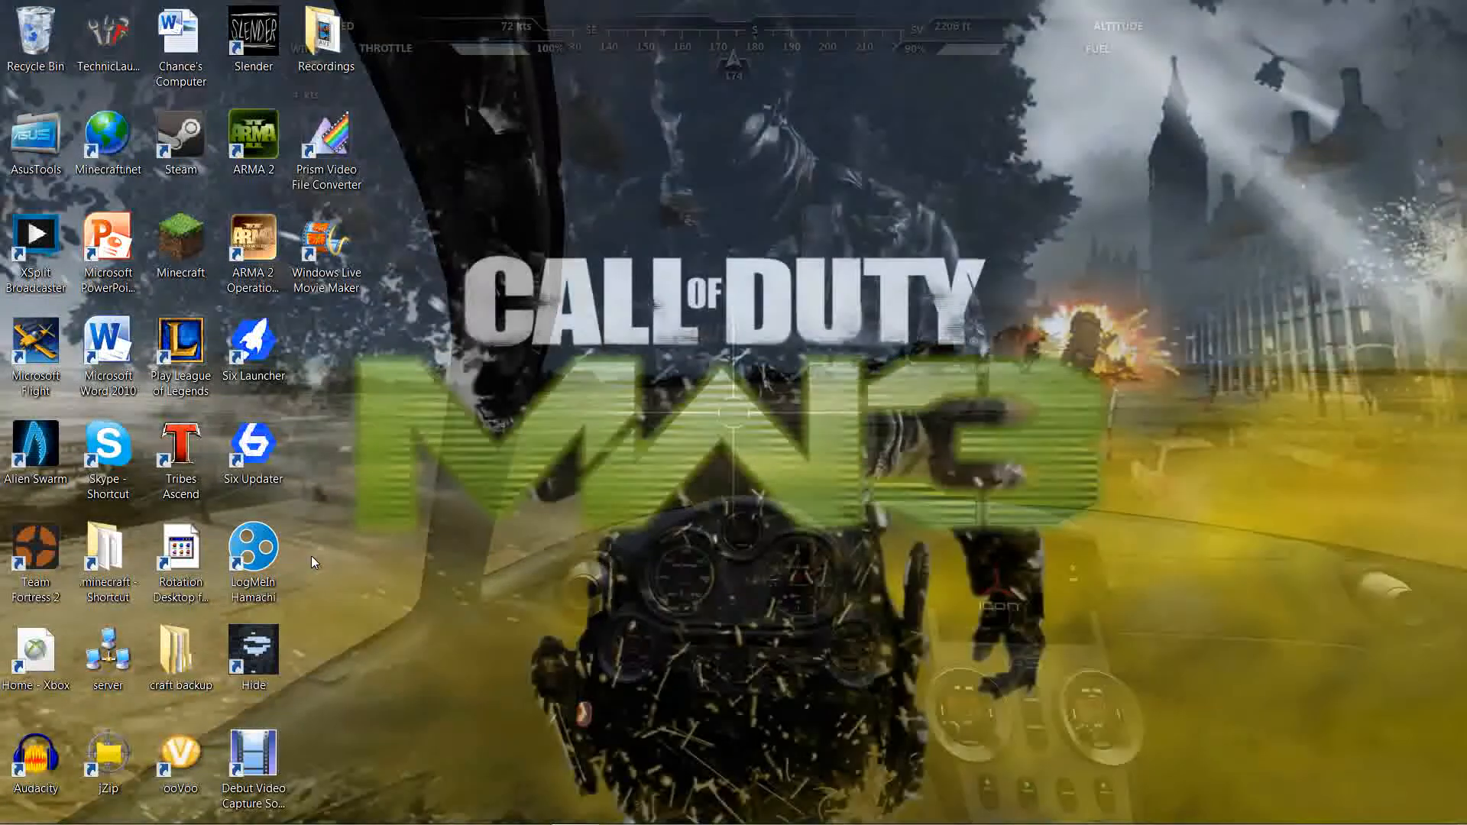
mouse_move(252, 542)
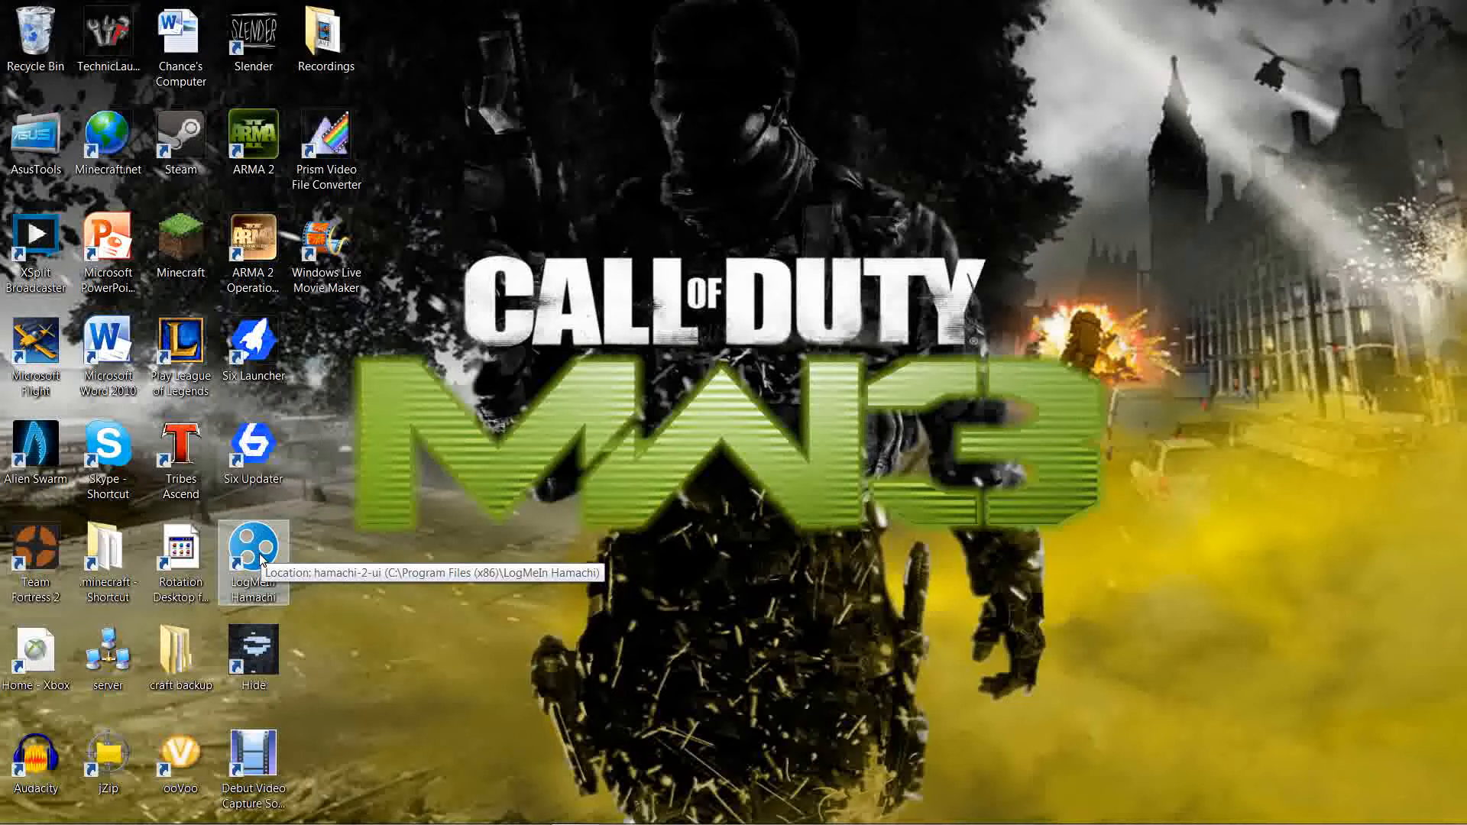
Step: Launch LogMeIn Hamachi and begin Create a new network from the Network menu
double_click(253, 553)
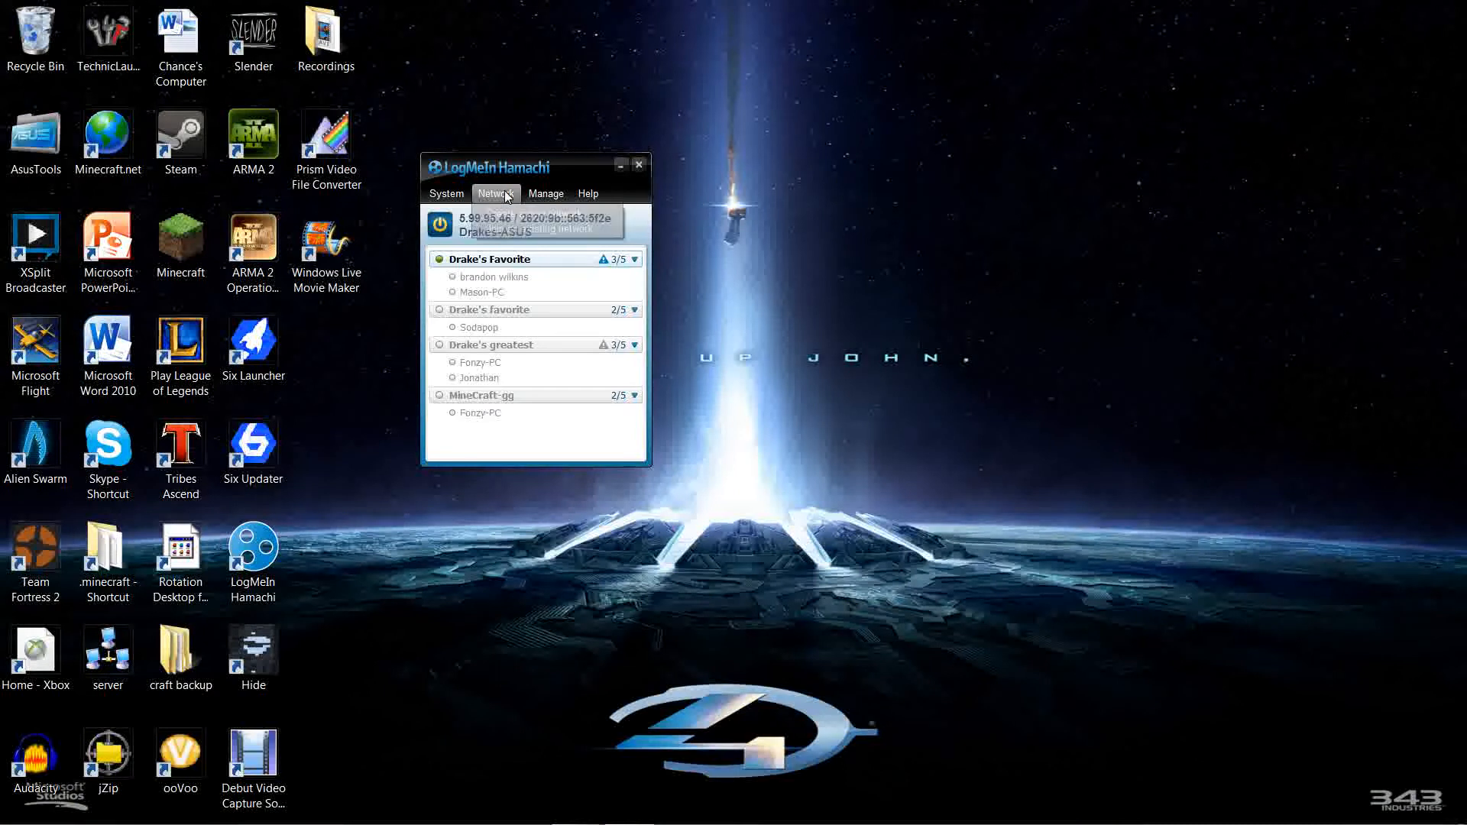
left_click(494, 194)
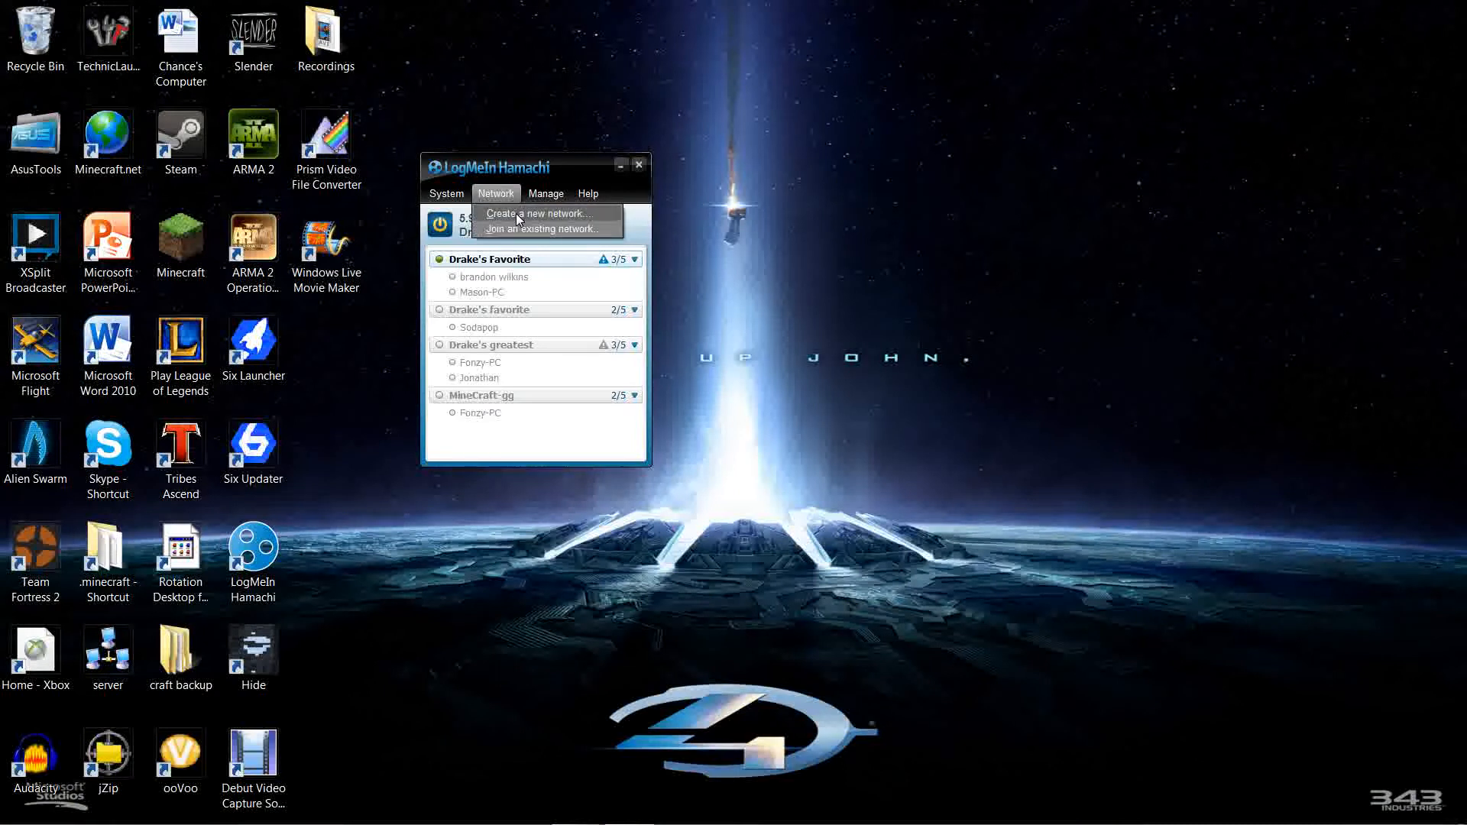
left_click(540, 214)
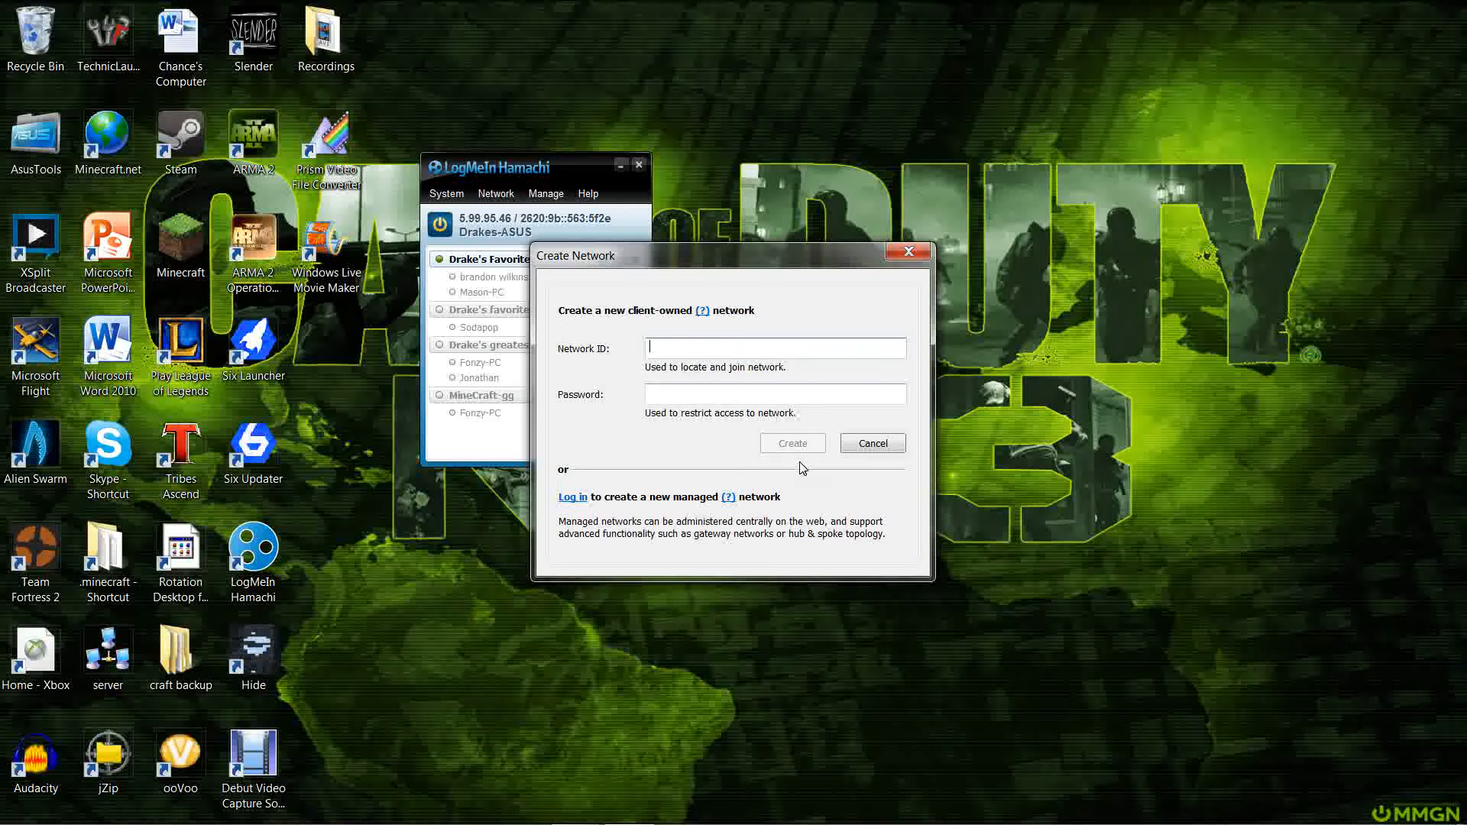
mouse_move(819, 470)
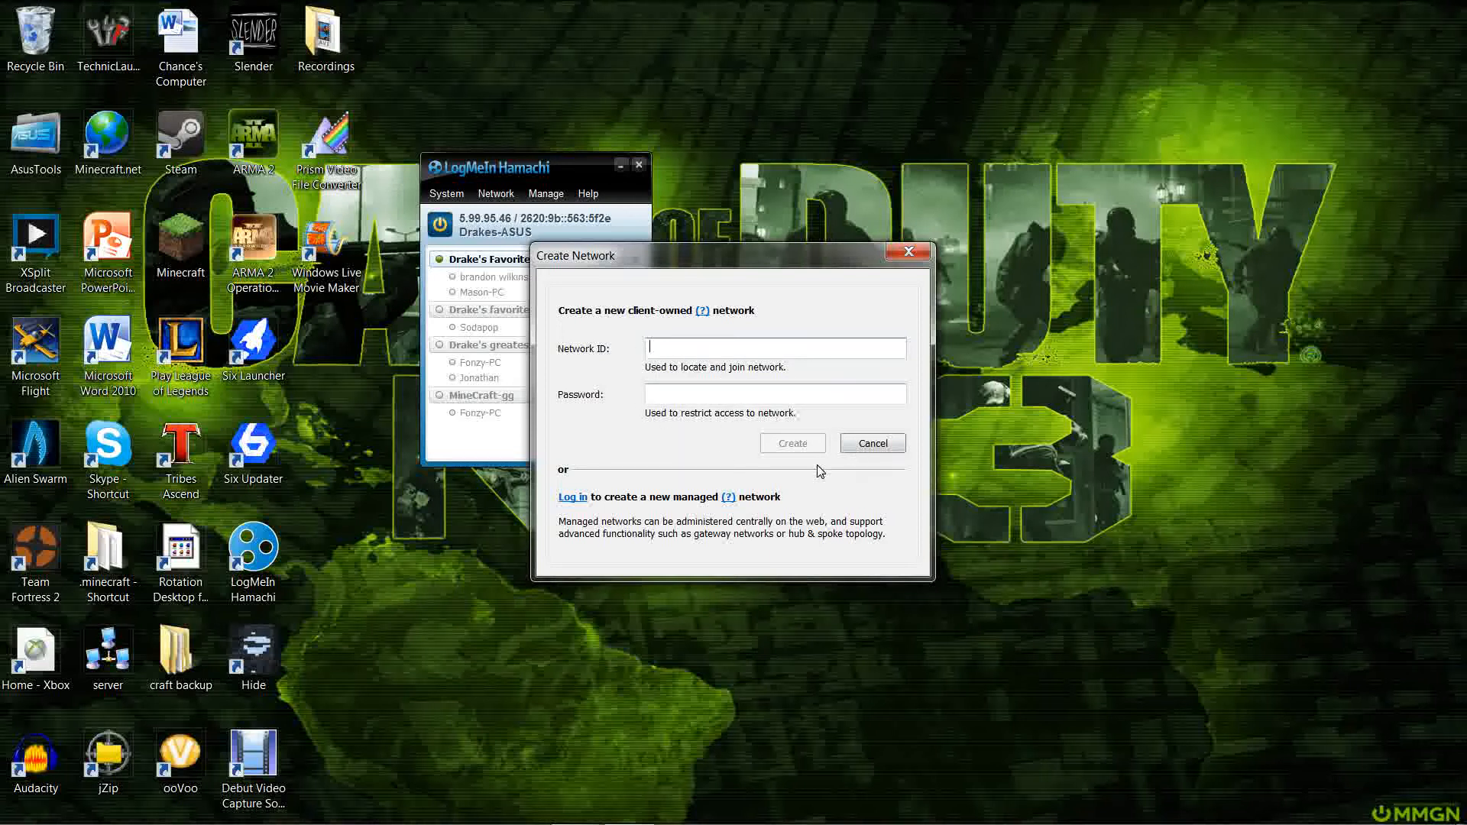
Step: Close the Create Network form, returning to Hamachi's list of four networks
left_click(871, 443)
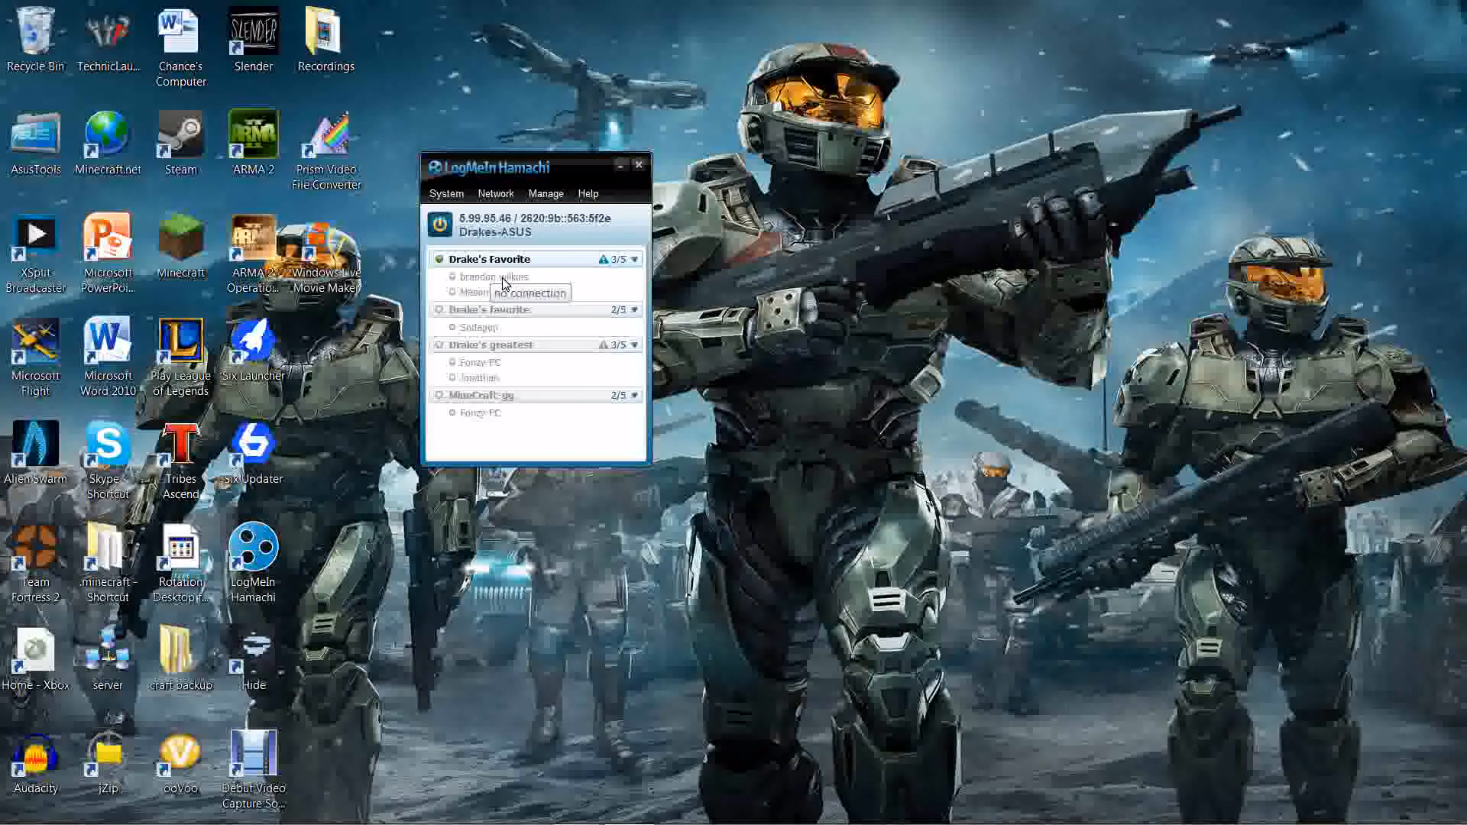
mouse_move(469, 298)
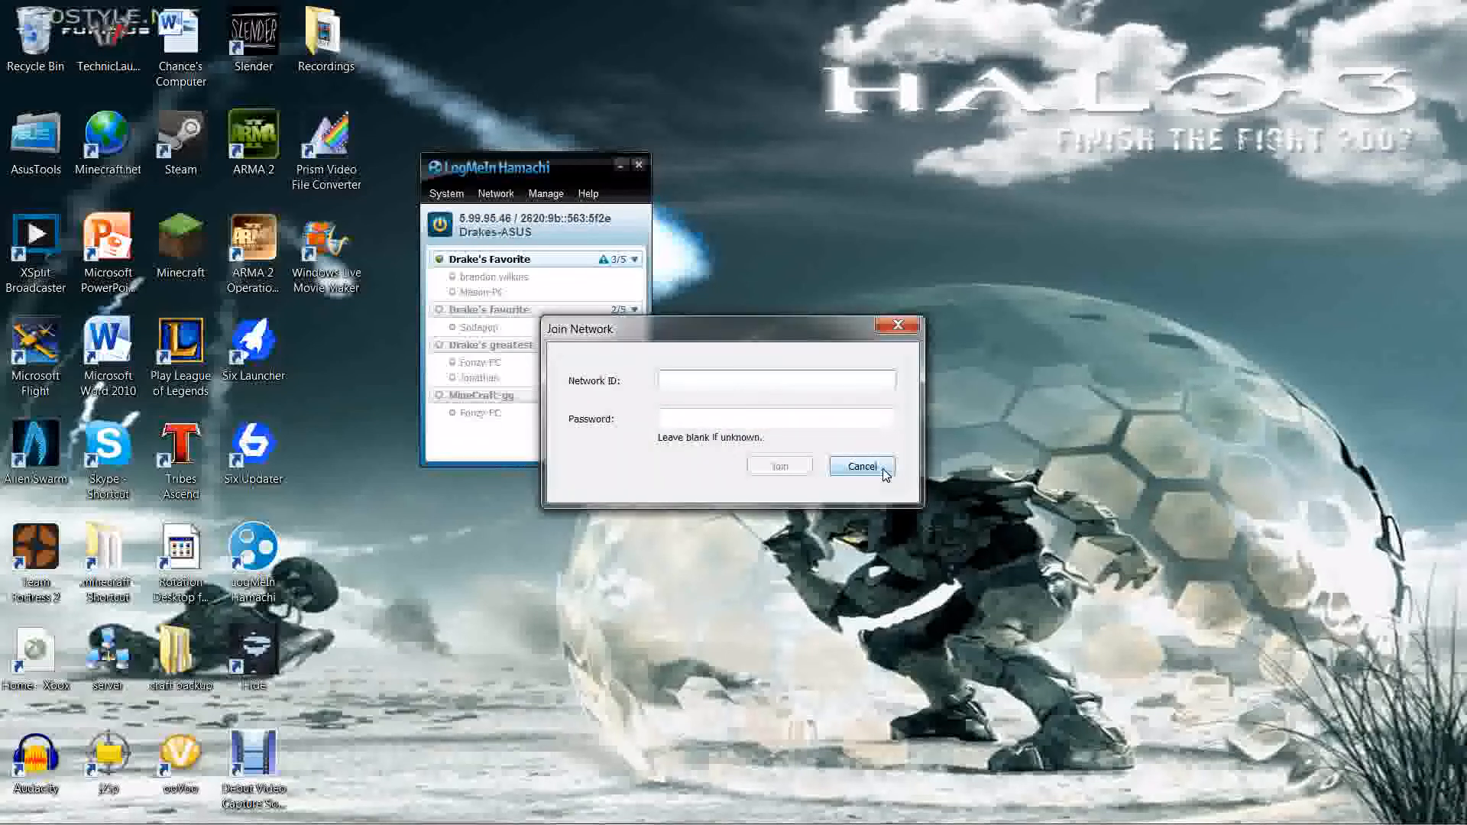
Step: Cancel the Join Network form without joining any network
left_click(857, 466)
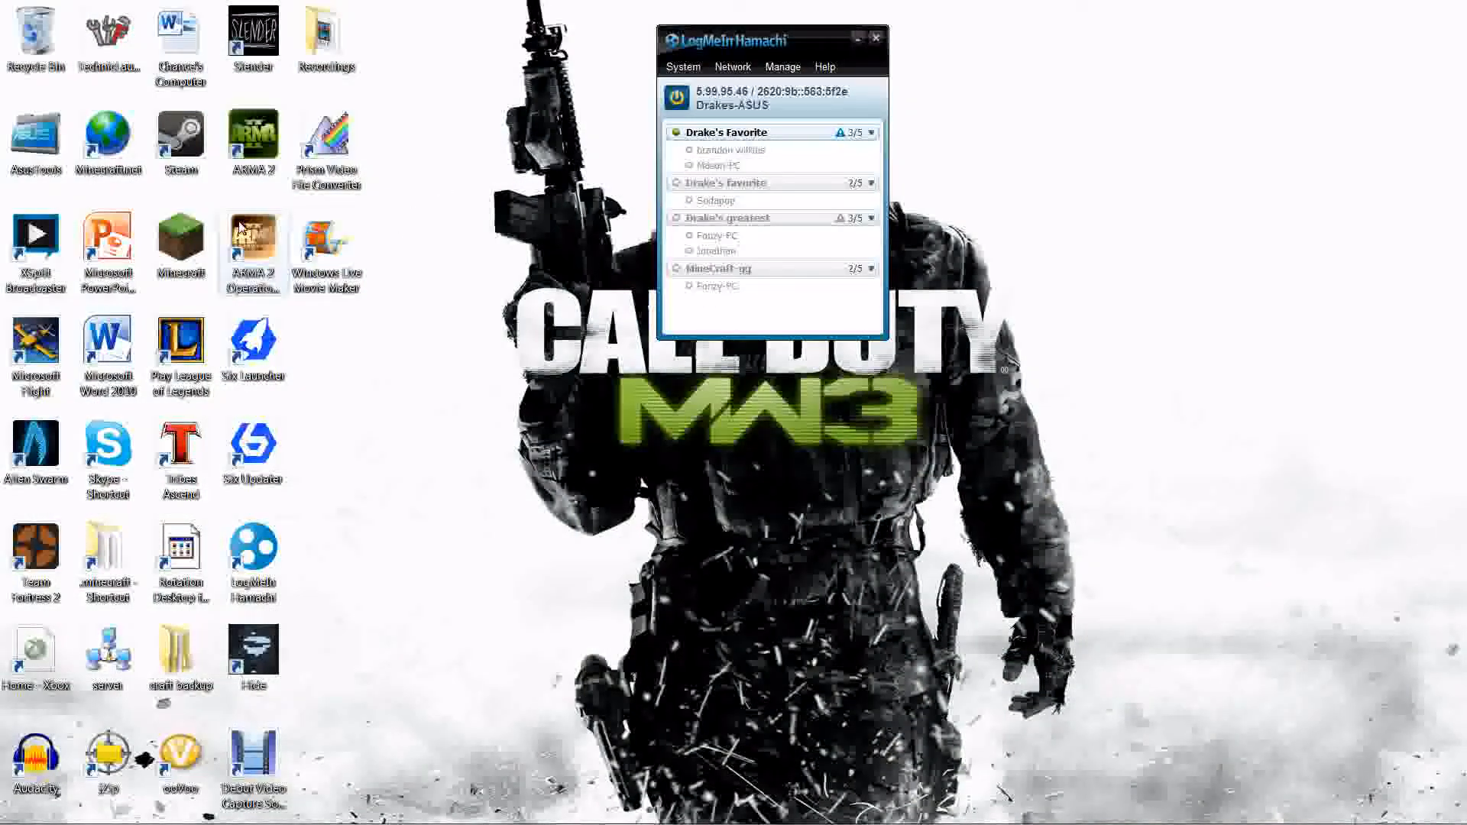
mouse_move(205, 194)
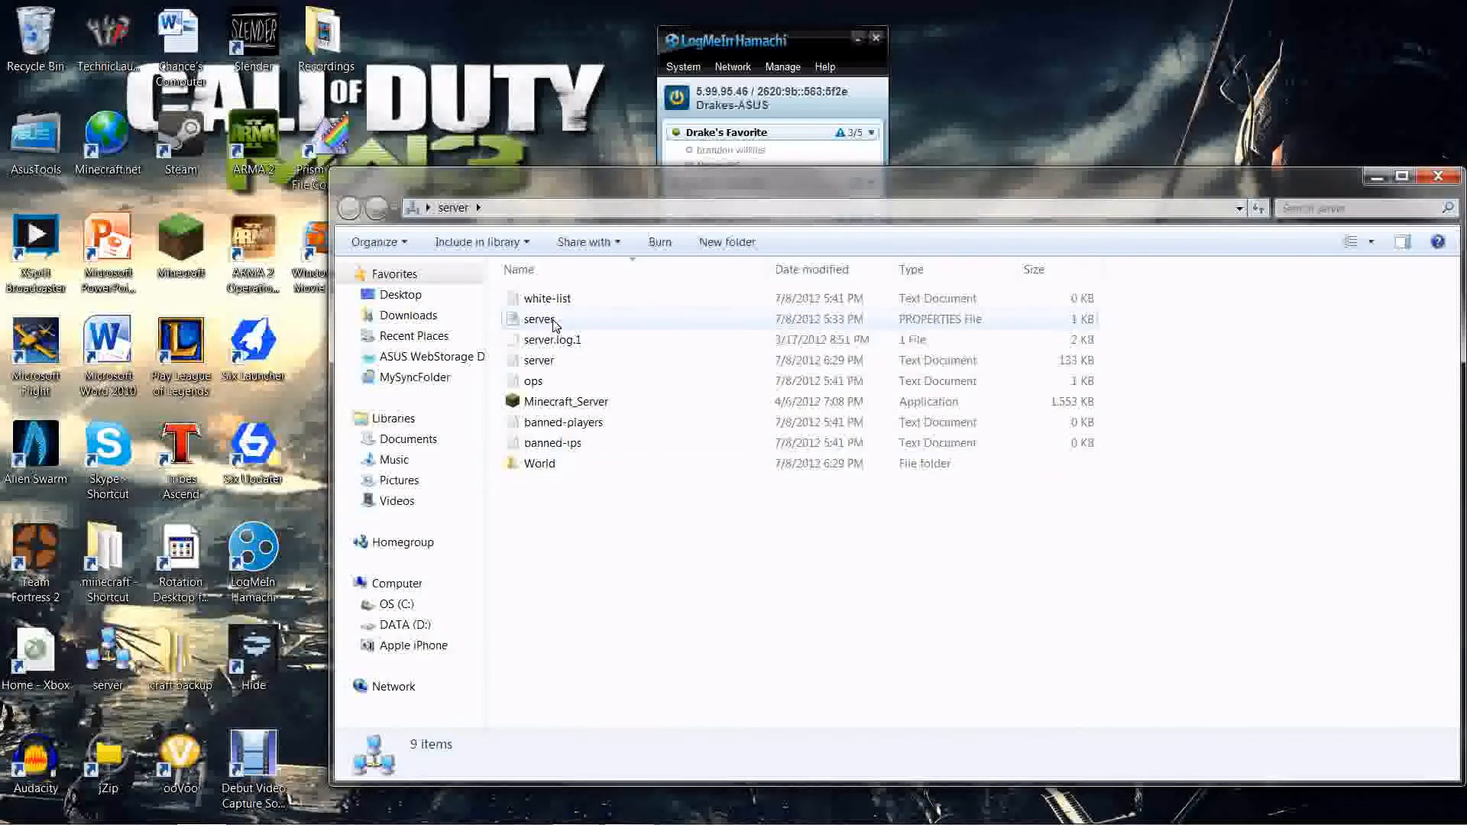
double_click(539, 319)
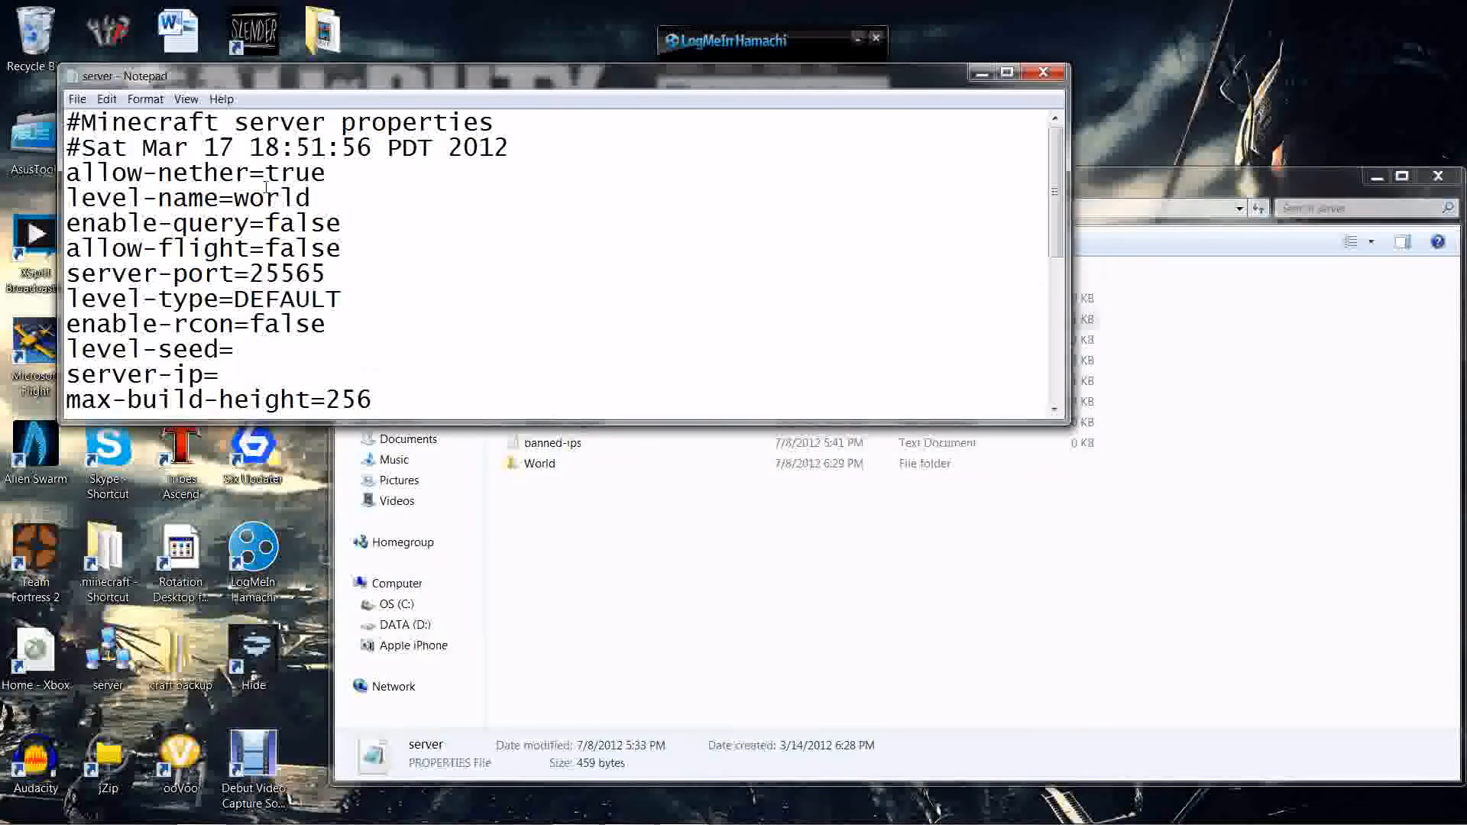
scroll("down", 3)
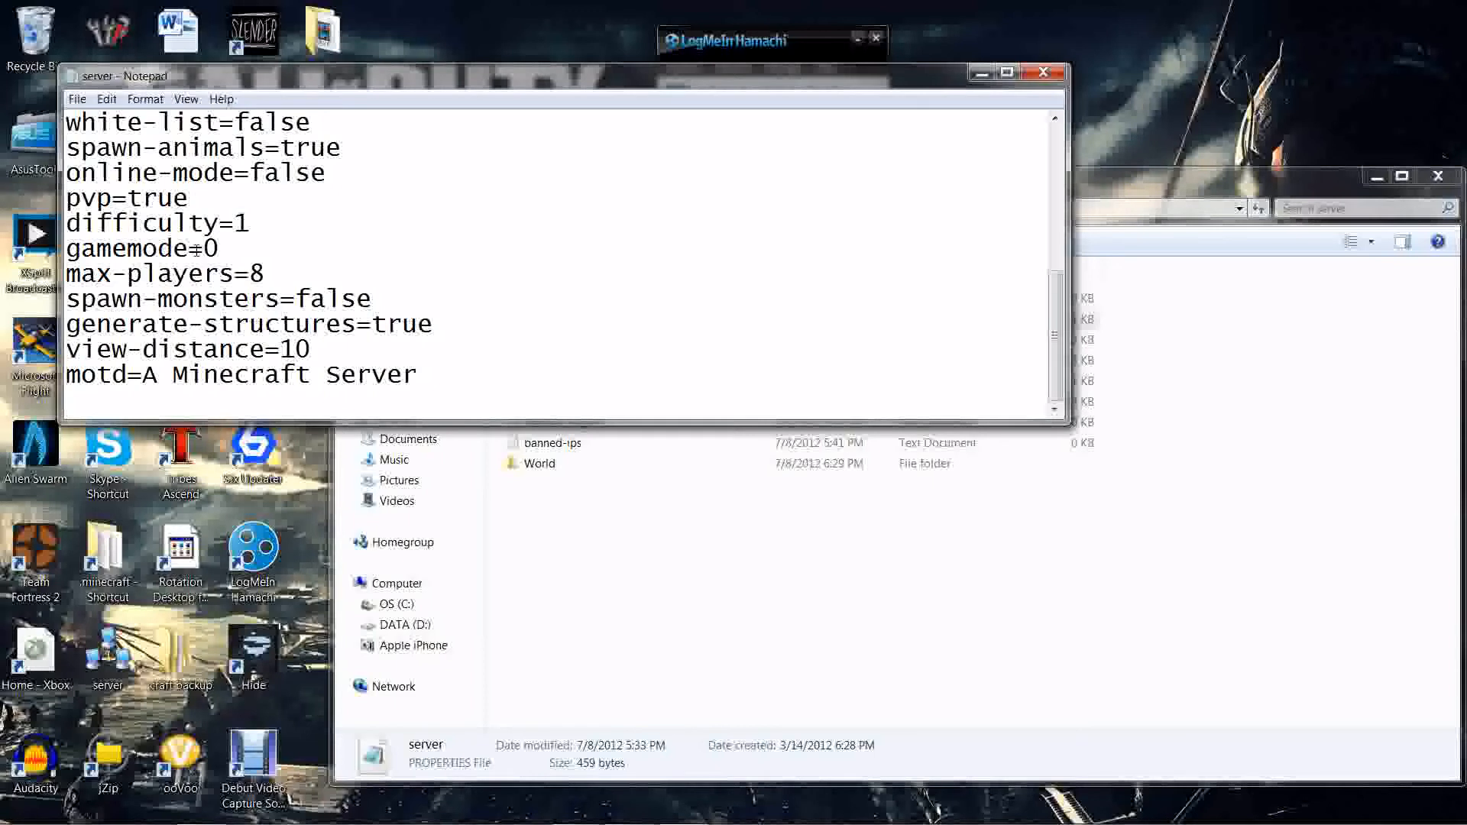
left_click(1007, 73)
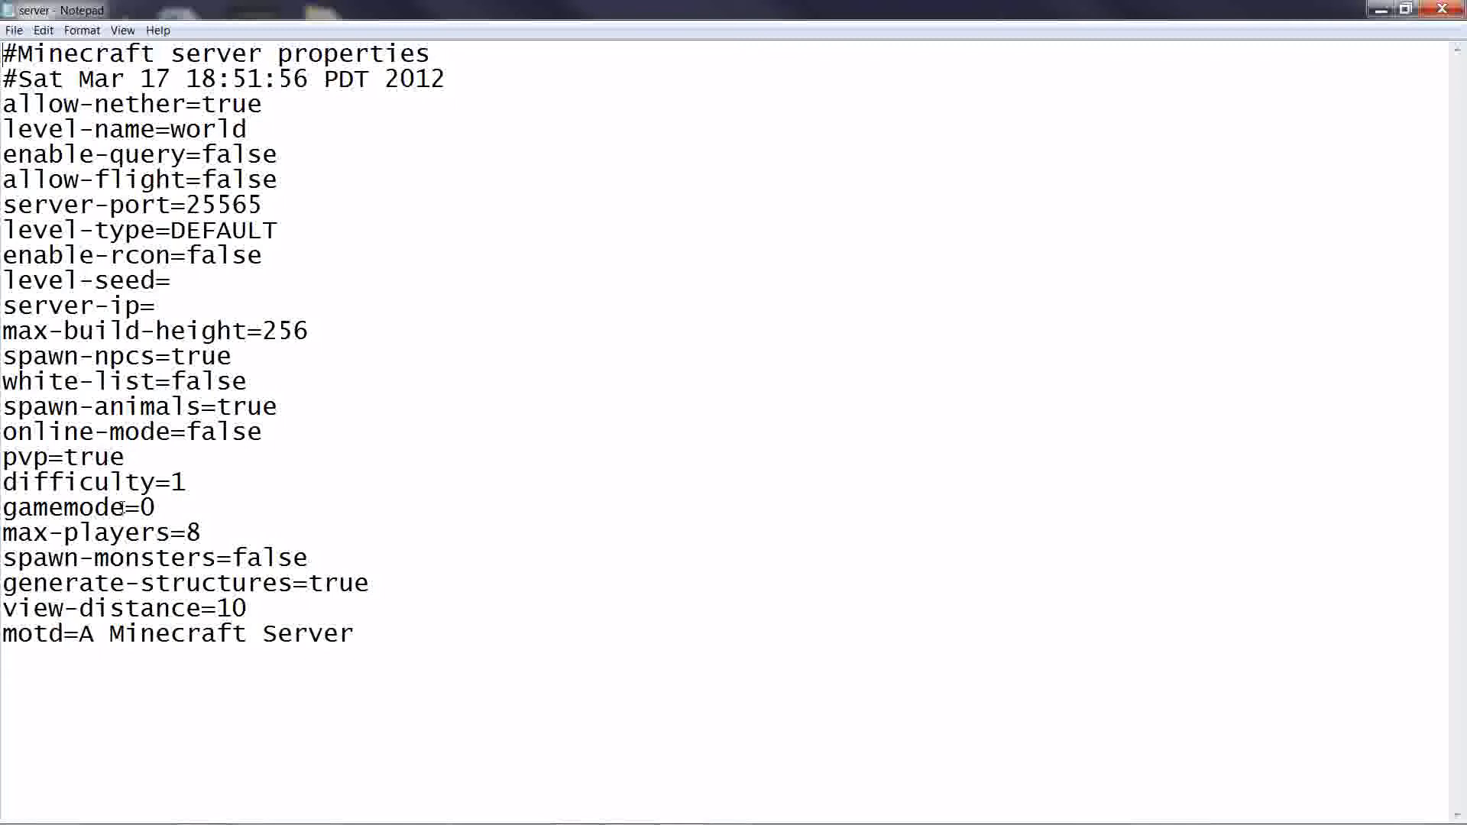
double_click(223, 431)
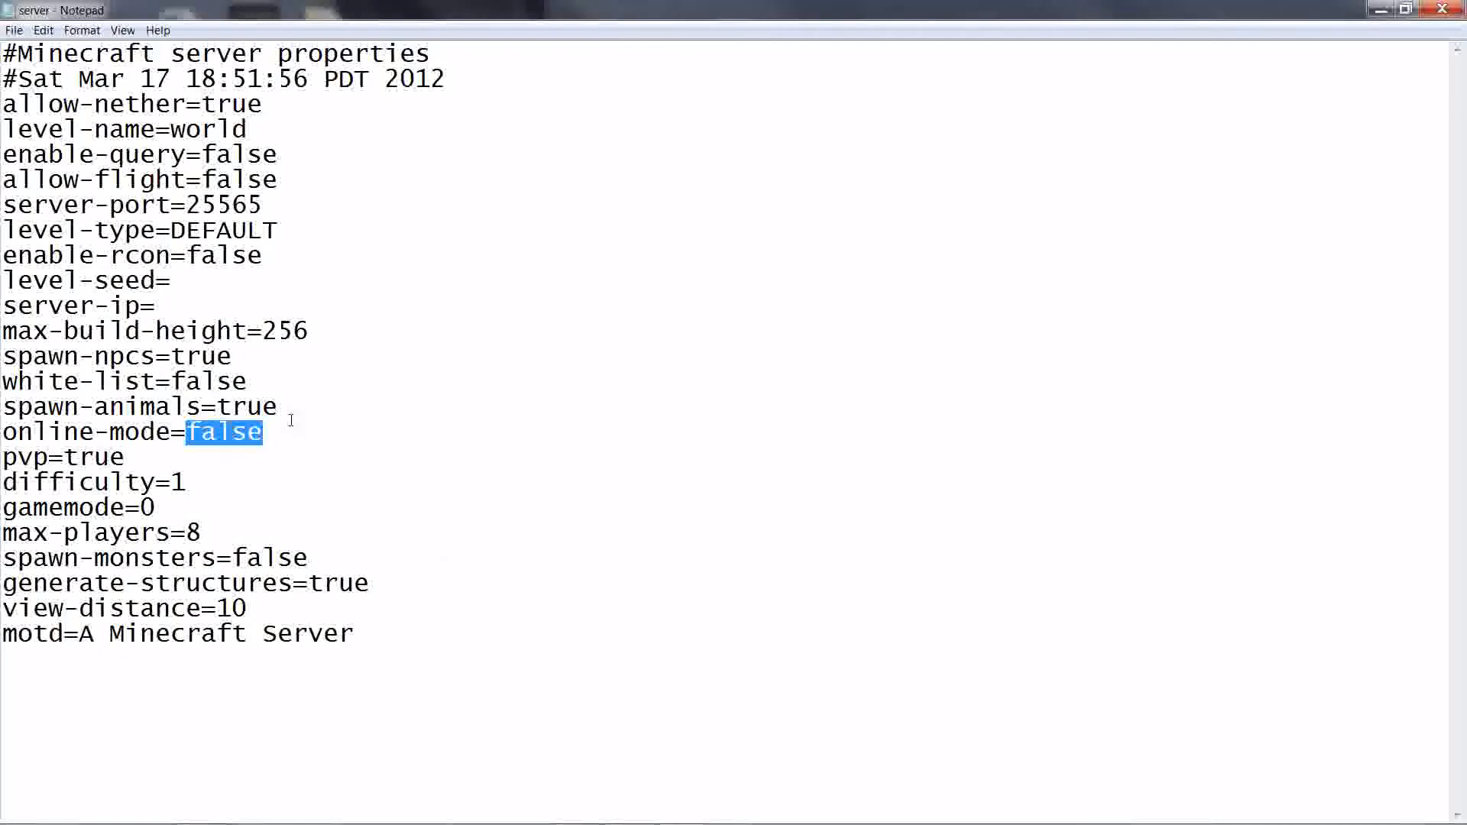
mouse_move(139, 498)
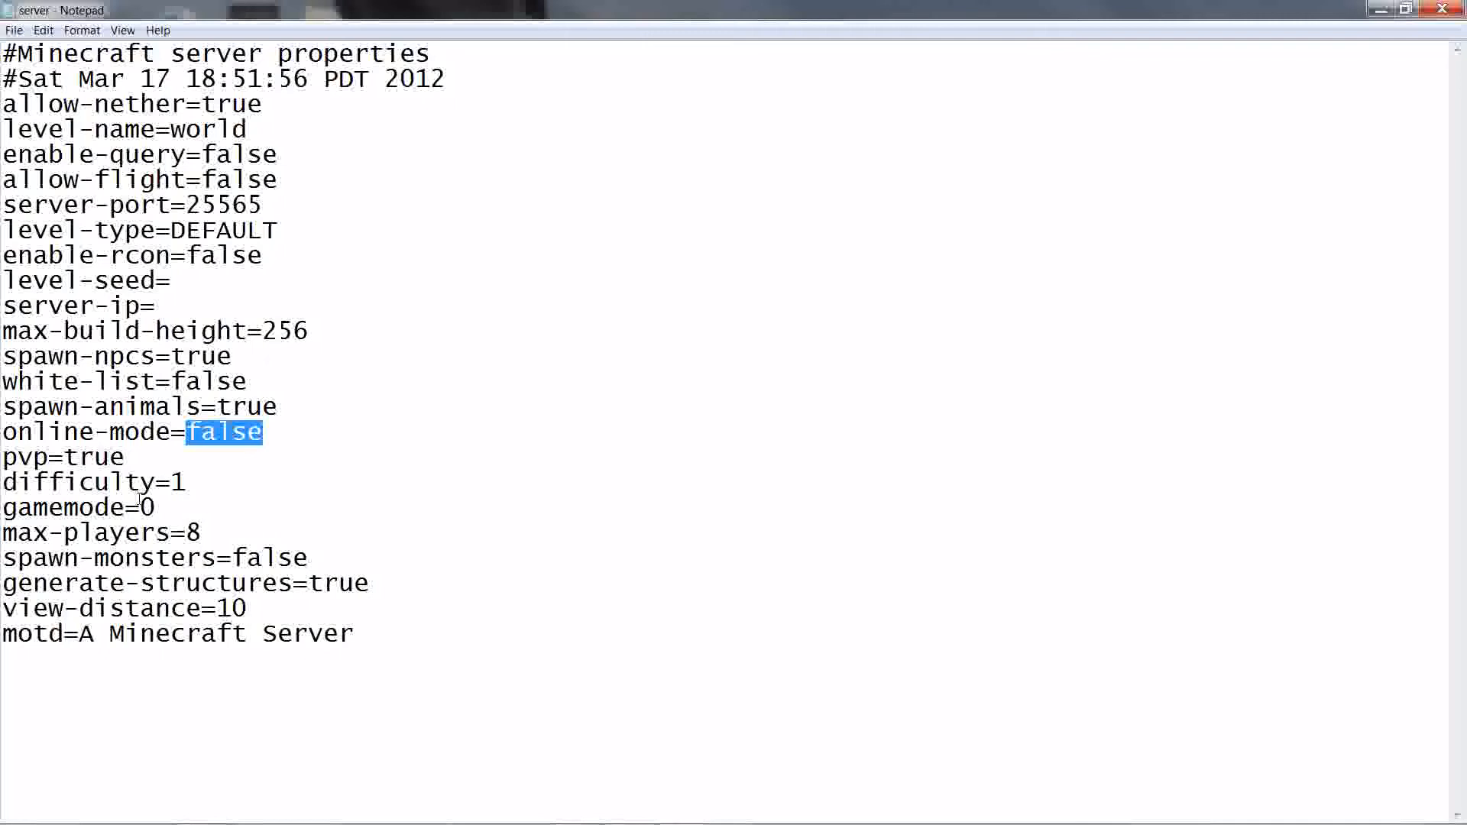
mouse_move(269, 480)
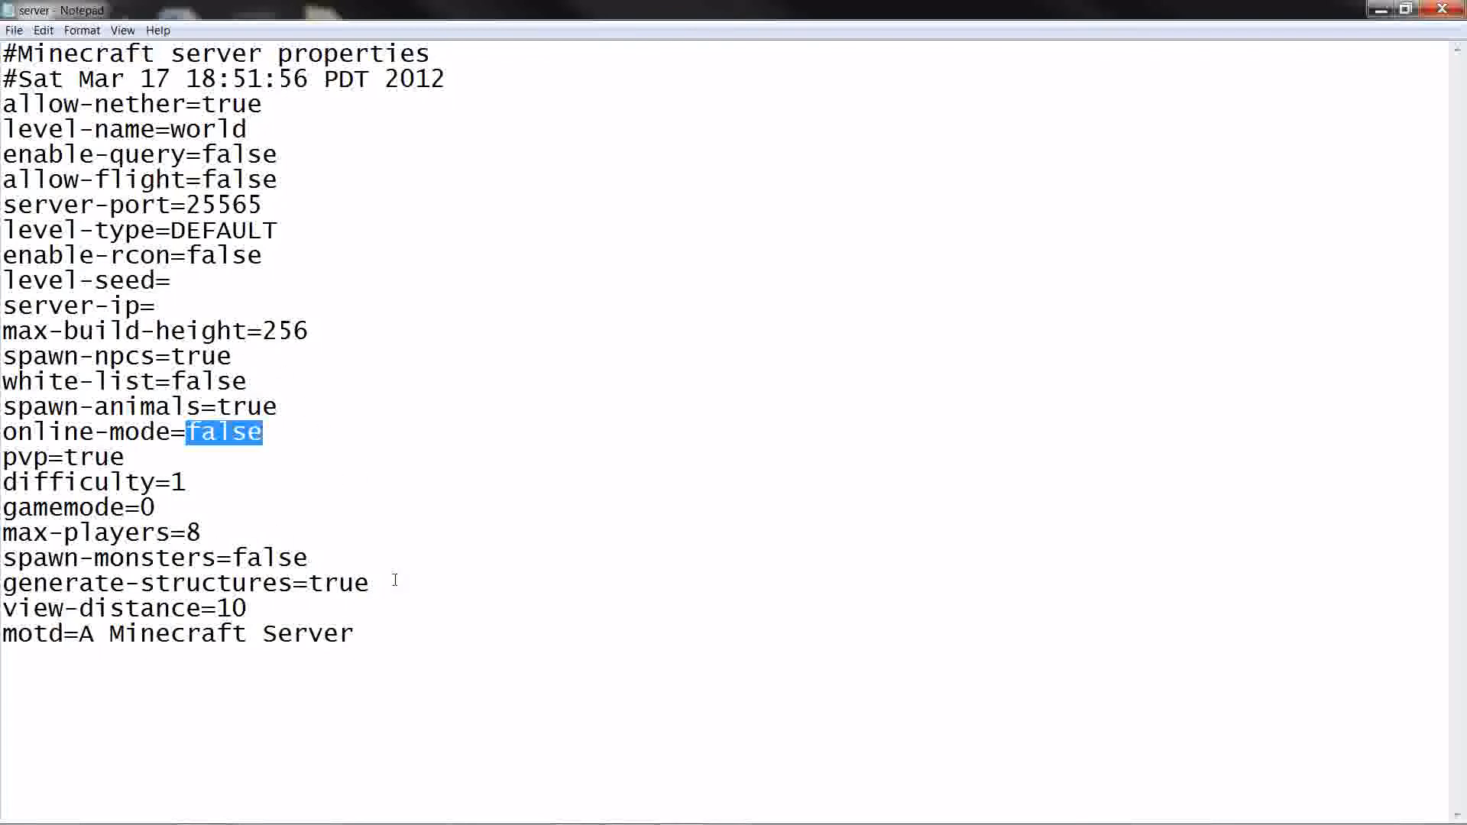
mouse_move(123, 425)
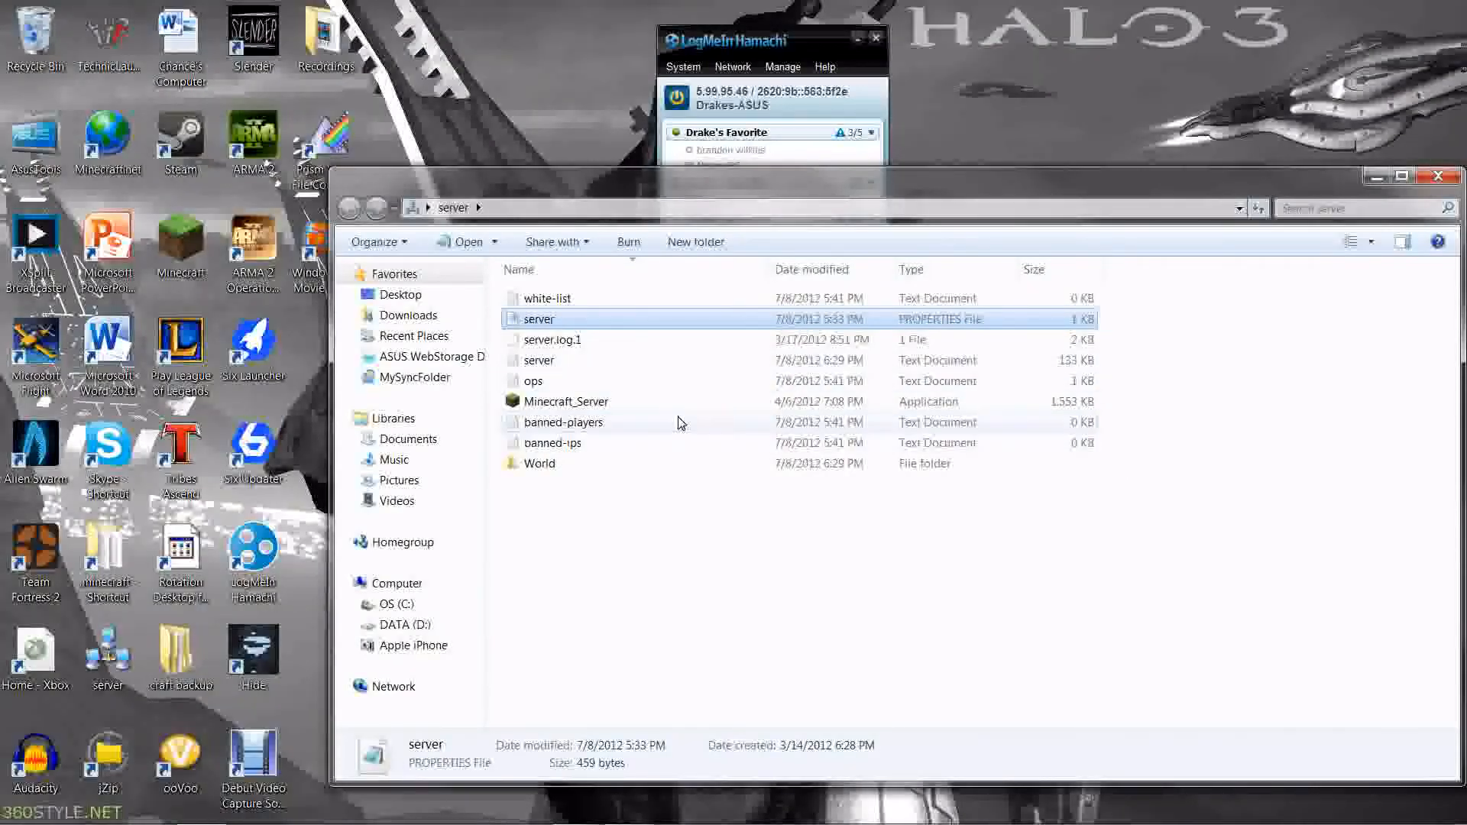
Step: Start Minecraft from its desktop shortcut and log in through the launcher
double_click(565, 402)
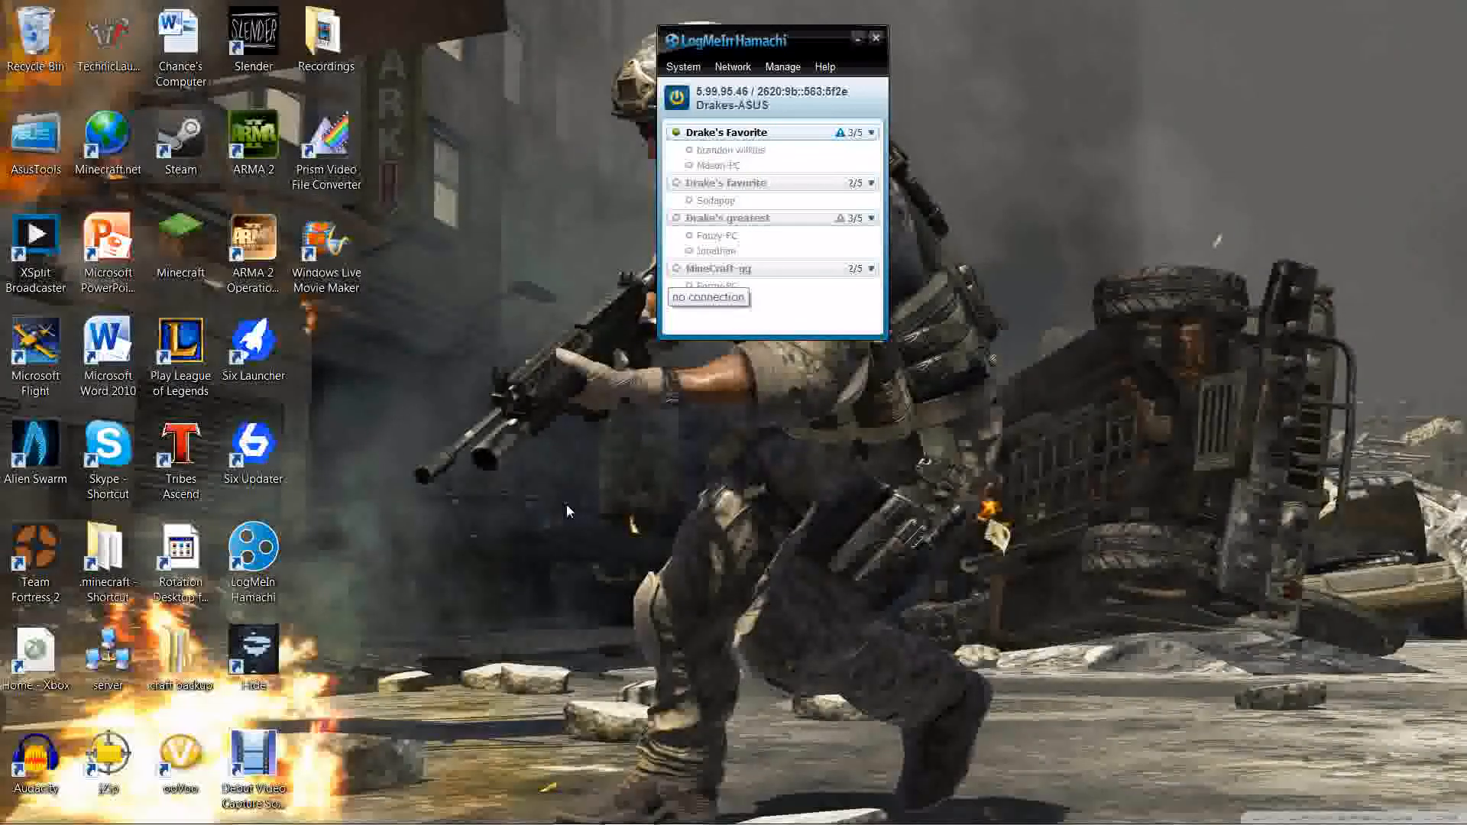
double_click(180, 244)
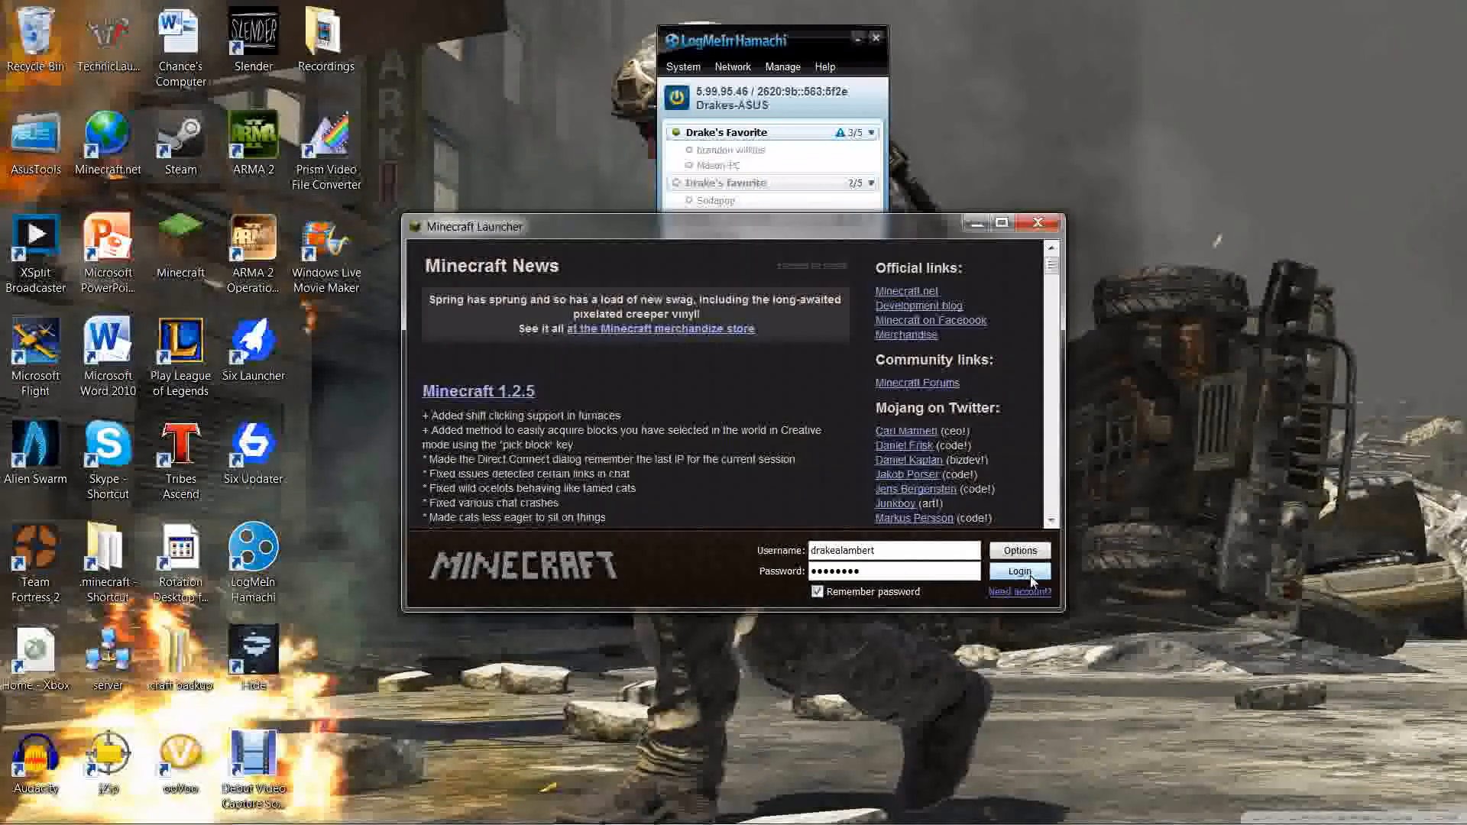
left_click(1019, 570)
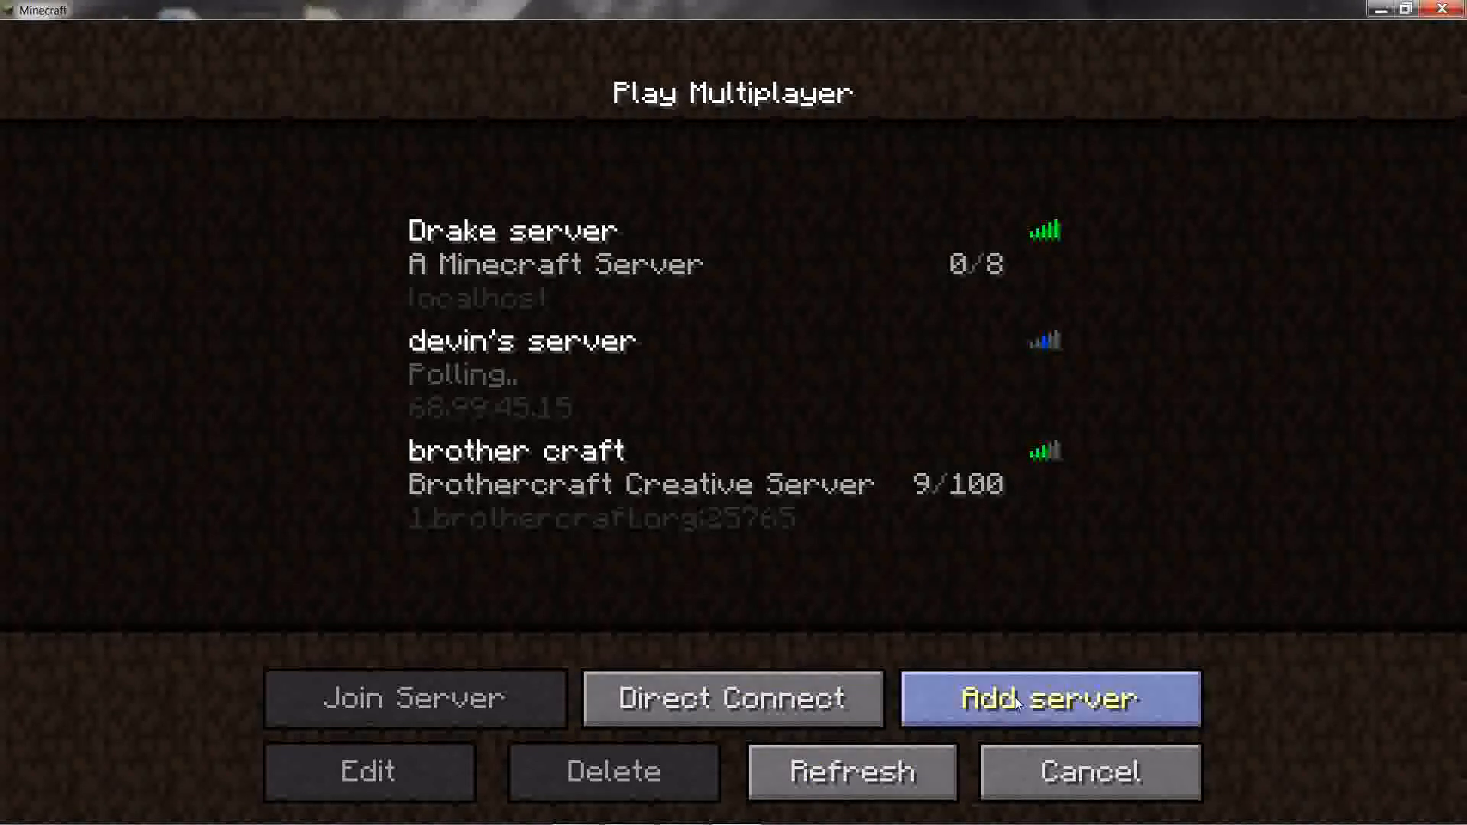
Step: Bring up Direct Connect, check Hamachi for the address, and focus the Server Address field
left_click(732, 698)
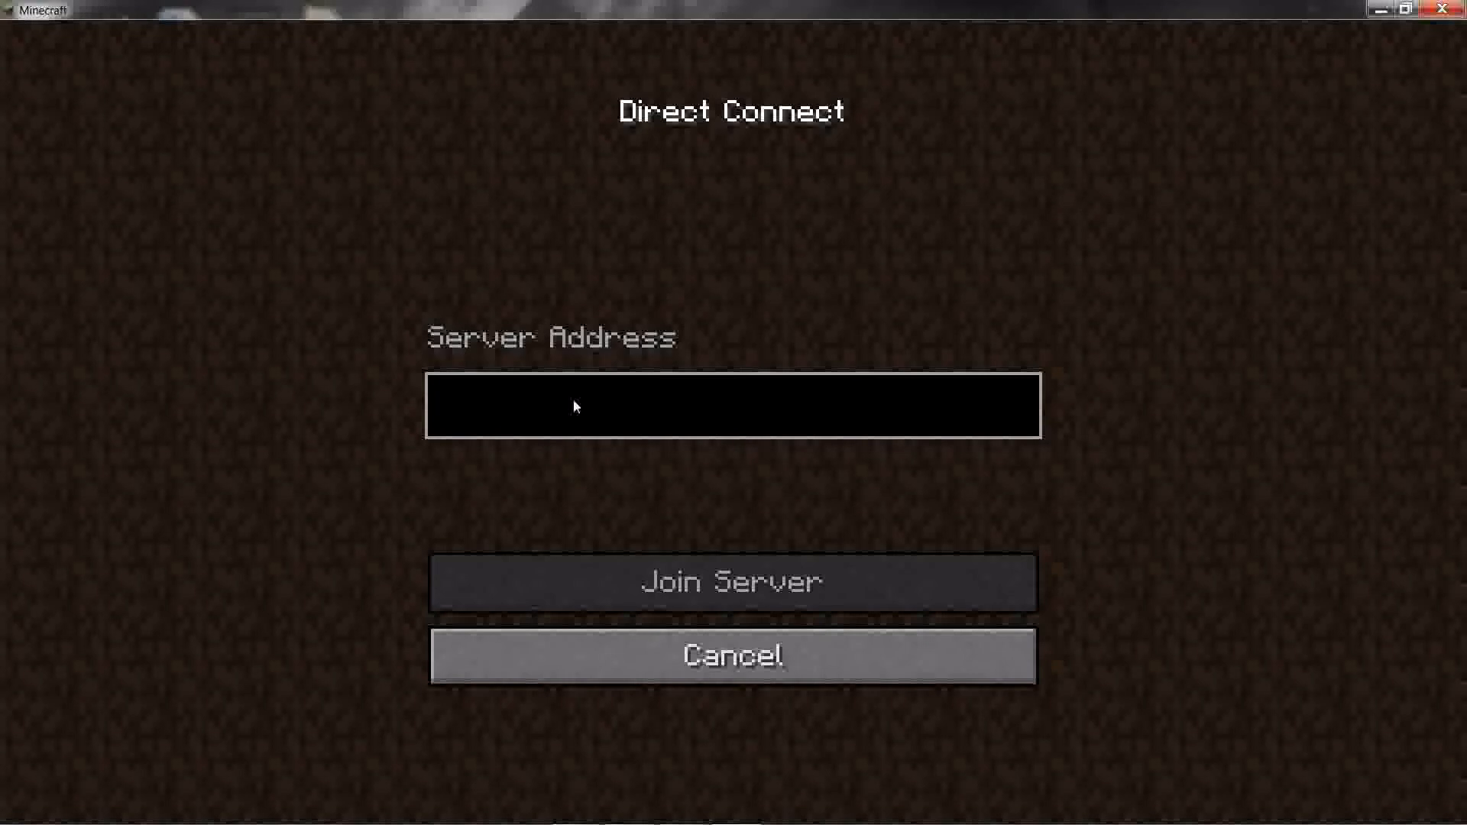
left_click(628, 806)
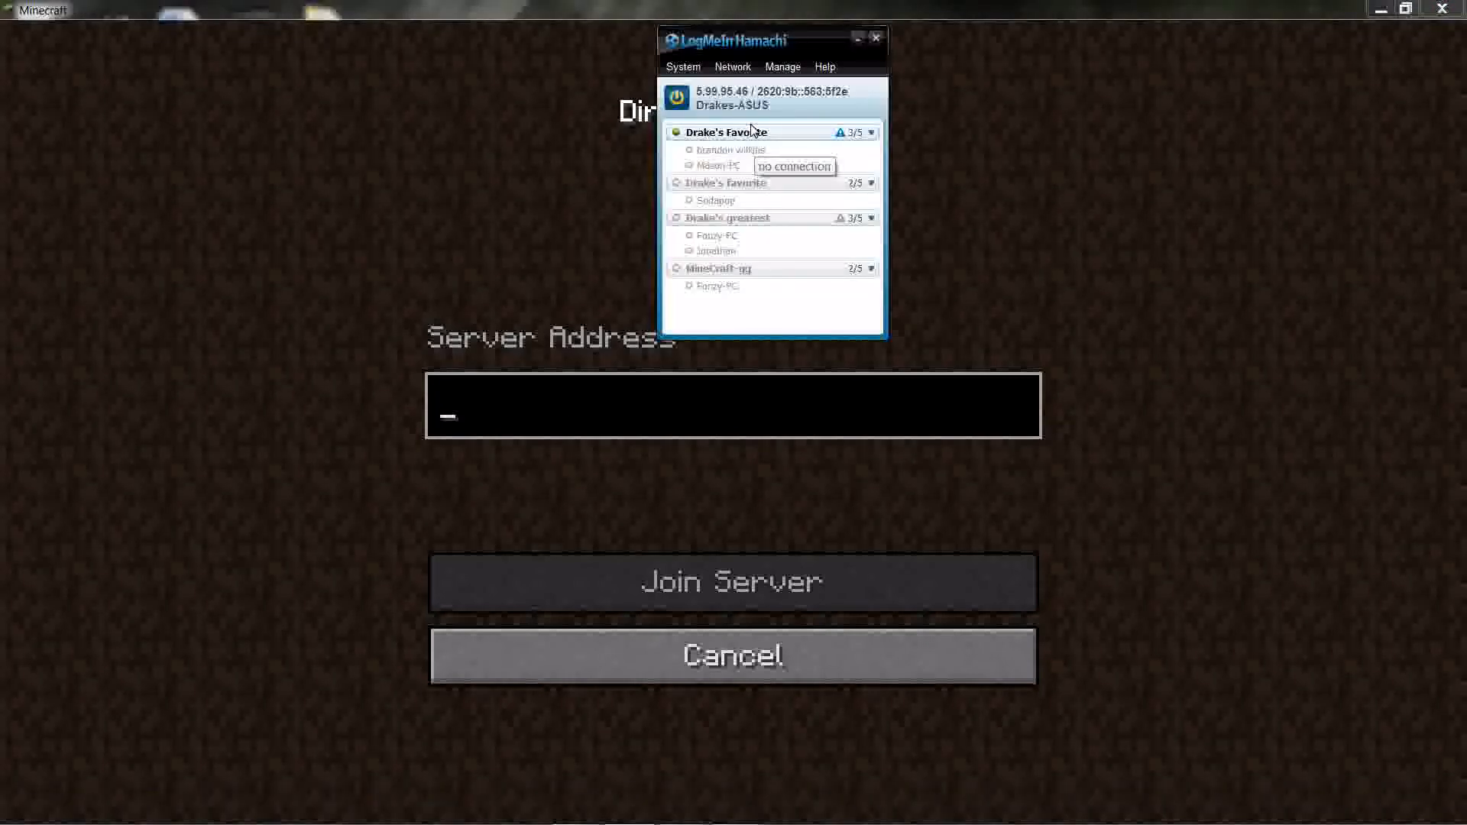
mouse_move(761, 148)
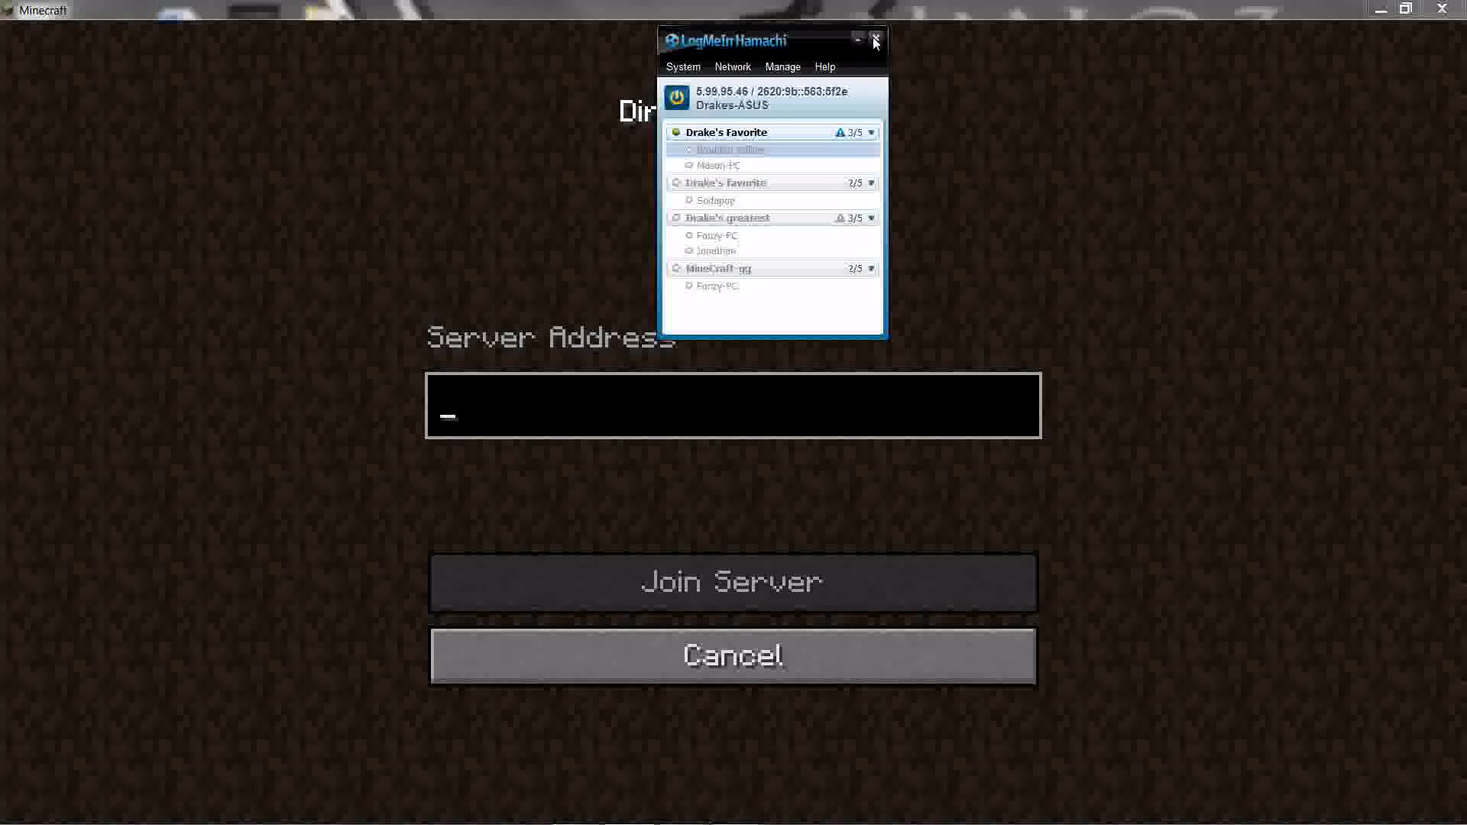
left_click(874, 41)
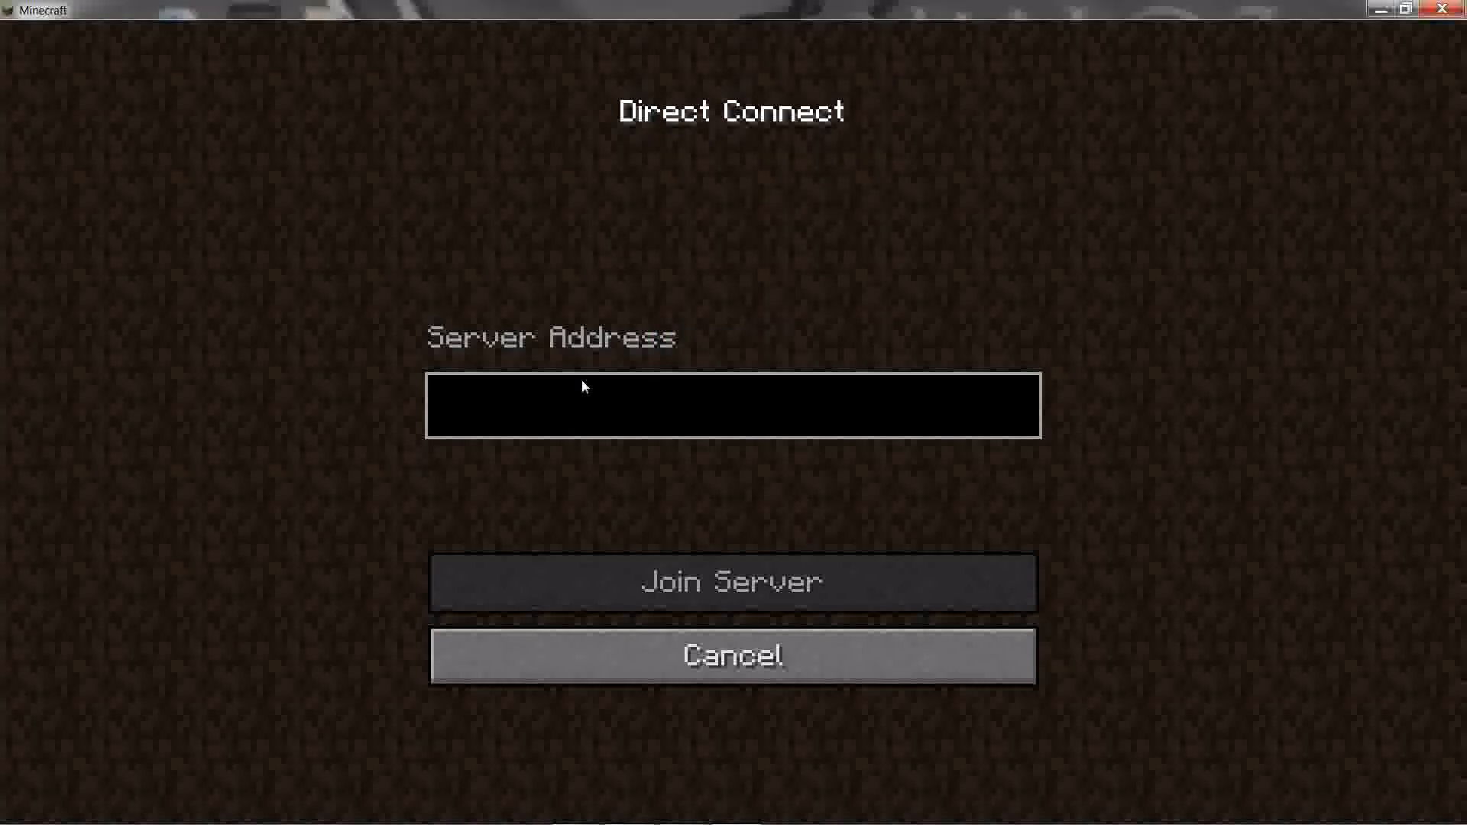
left_click(732, 656)
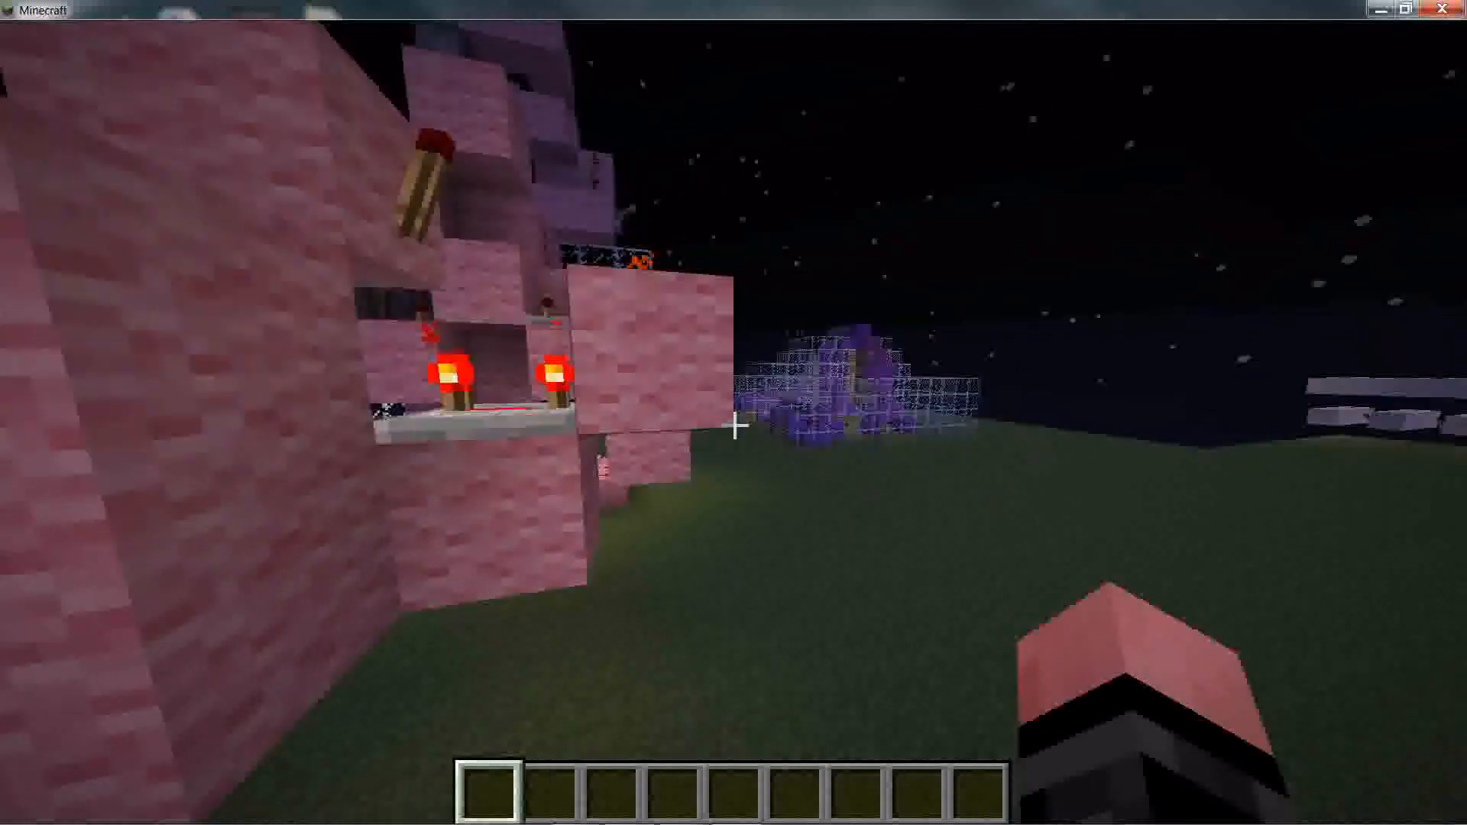
mouse_move(733, 412)
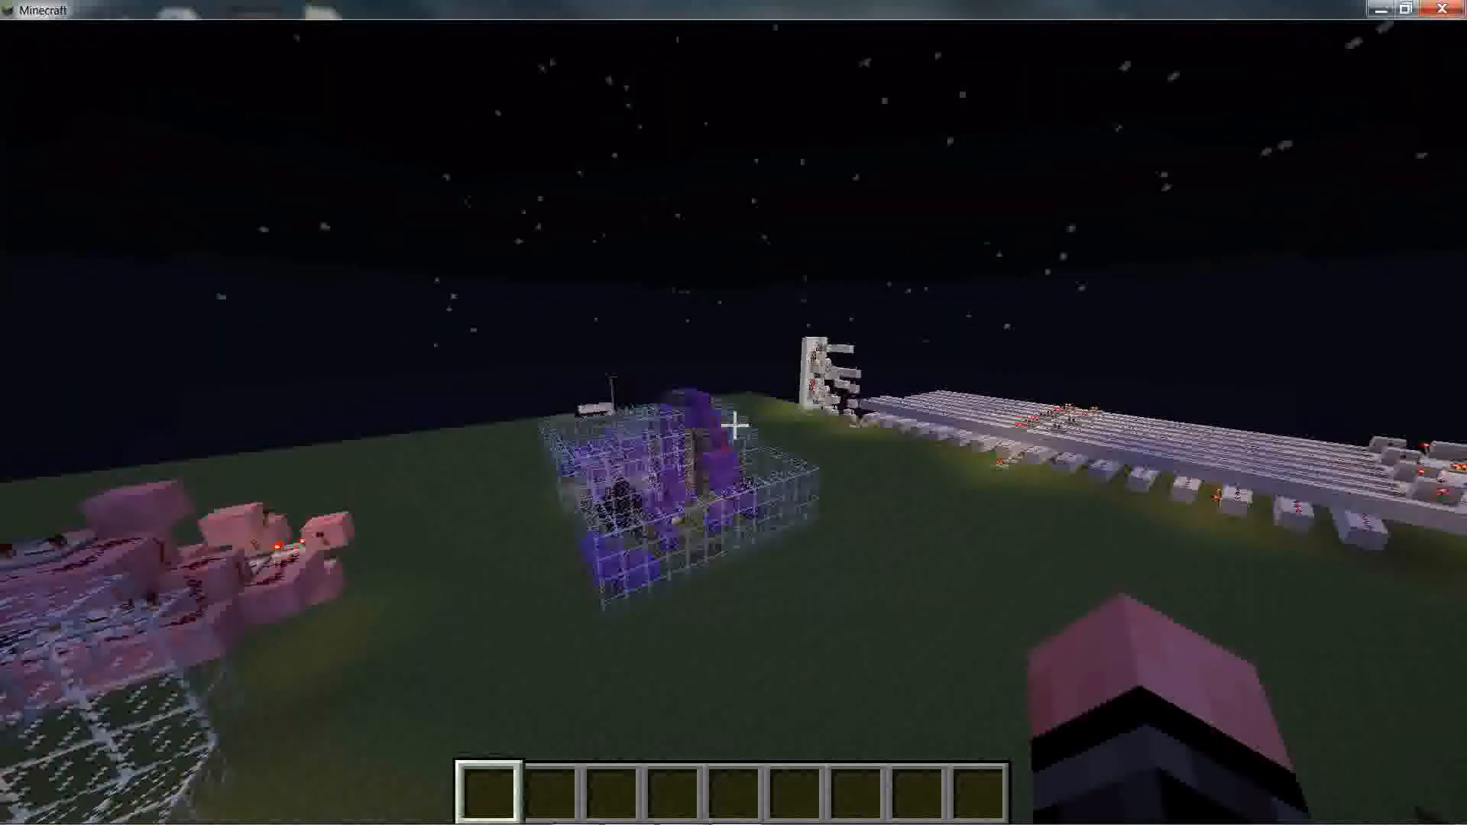
mouse_move(733, 413)
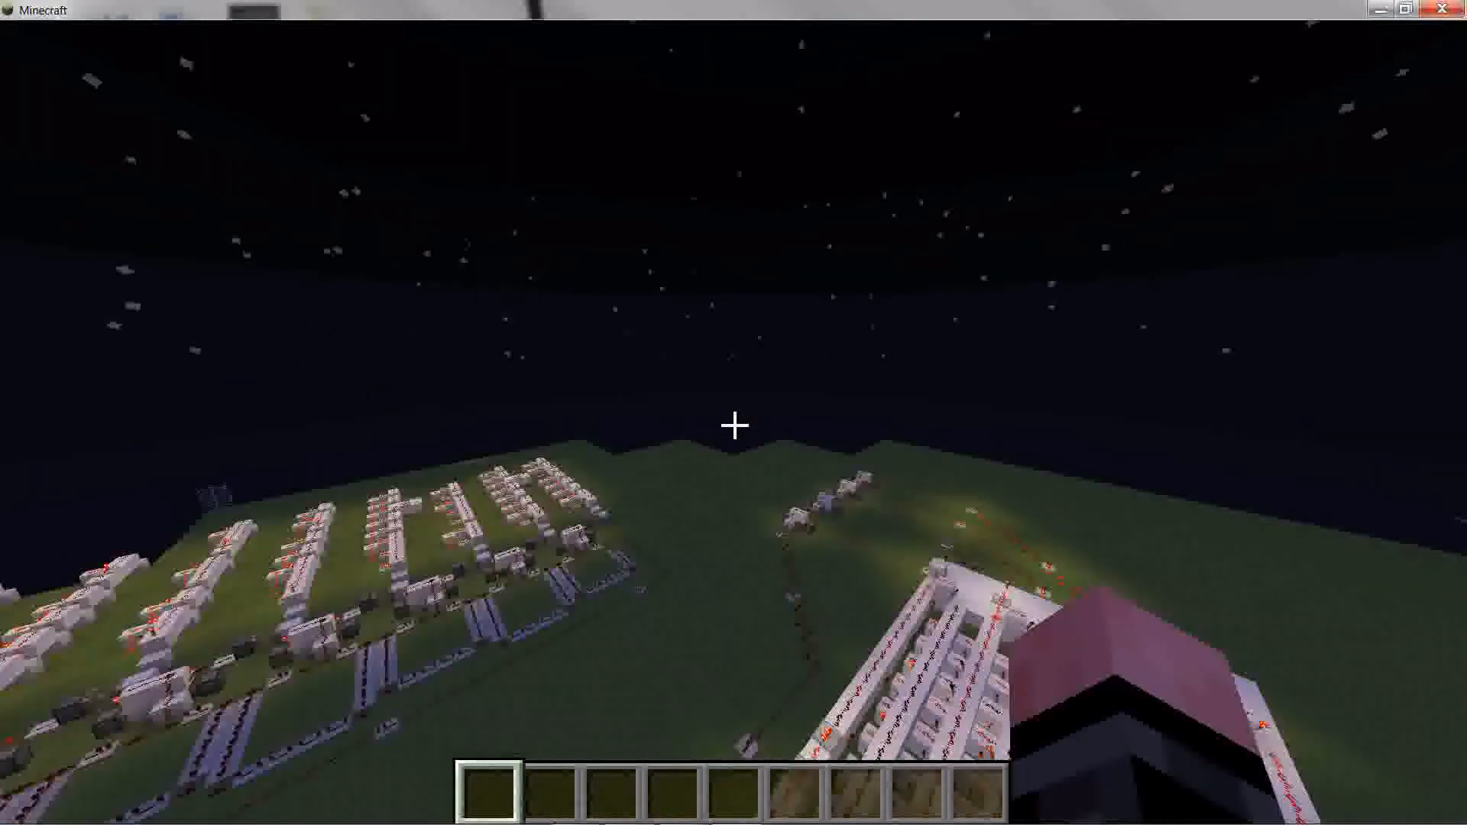
Step: Leave the server world with Escape and disconnect back toward the main menu
key("Escape")
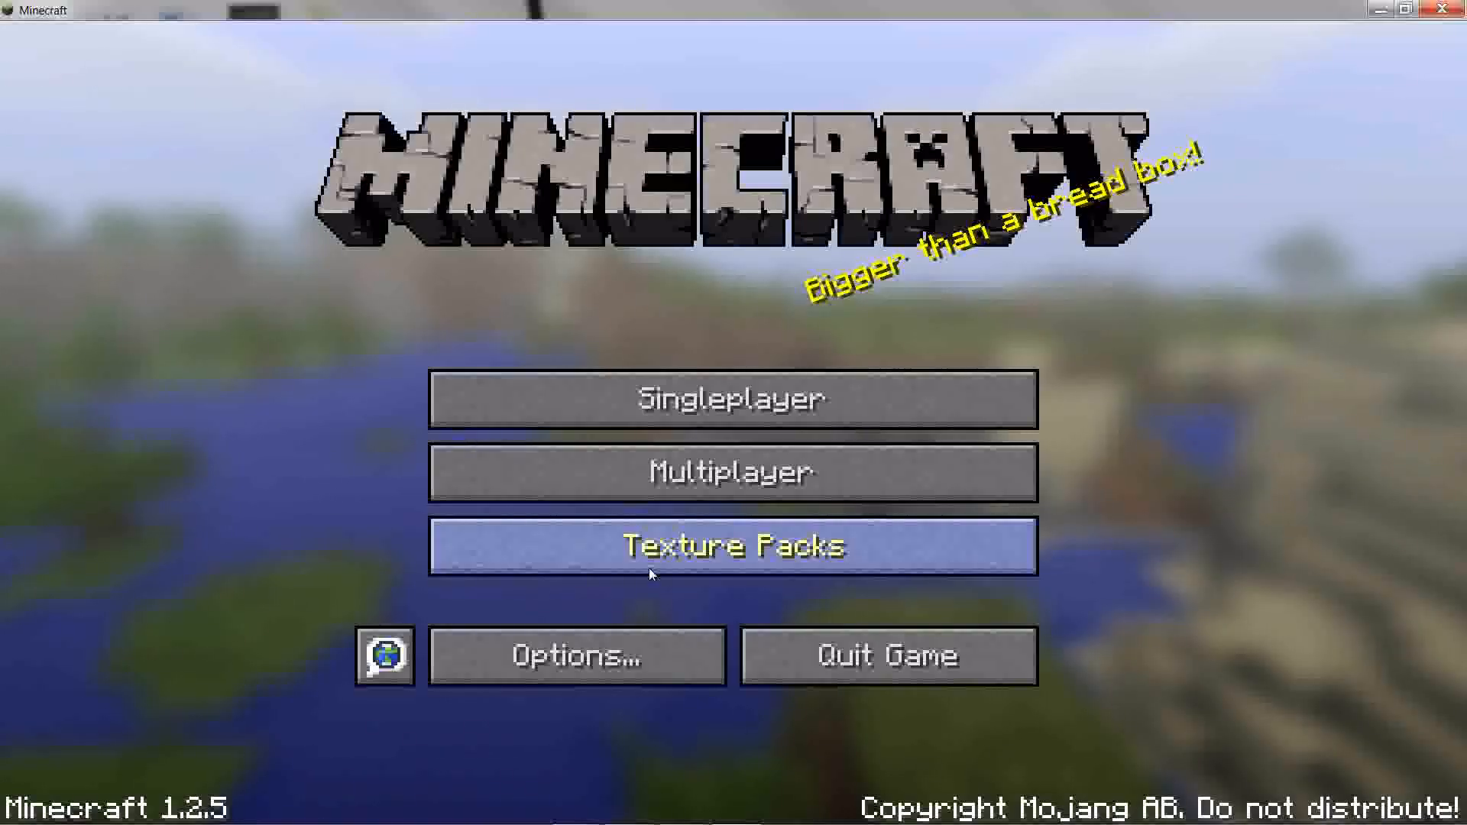
mouse_move(652, 575)
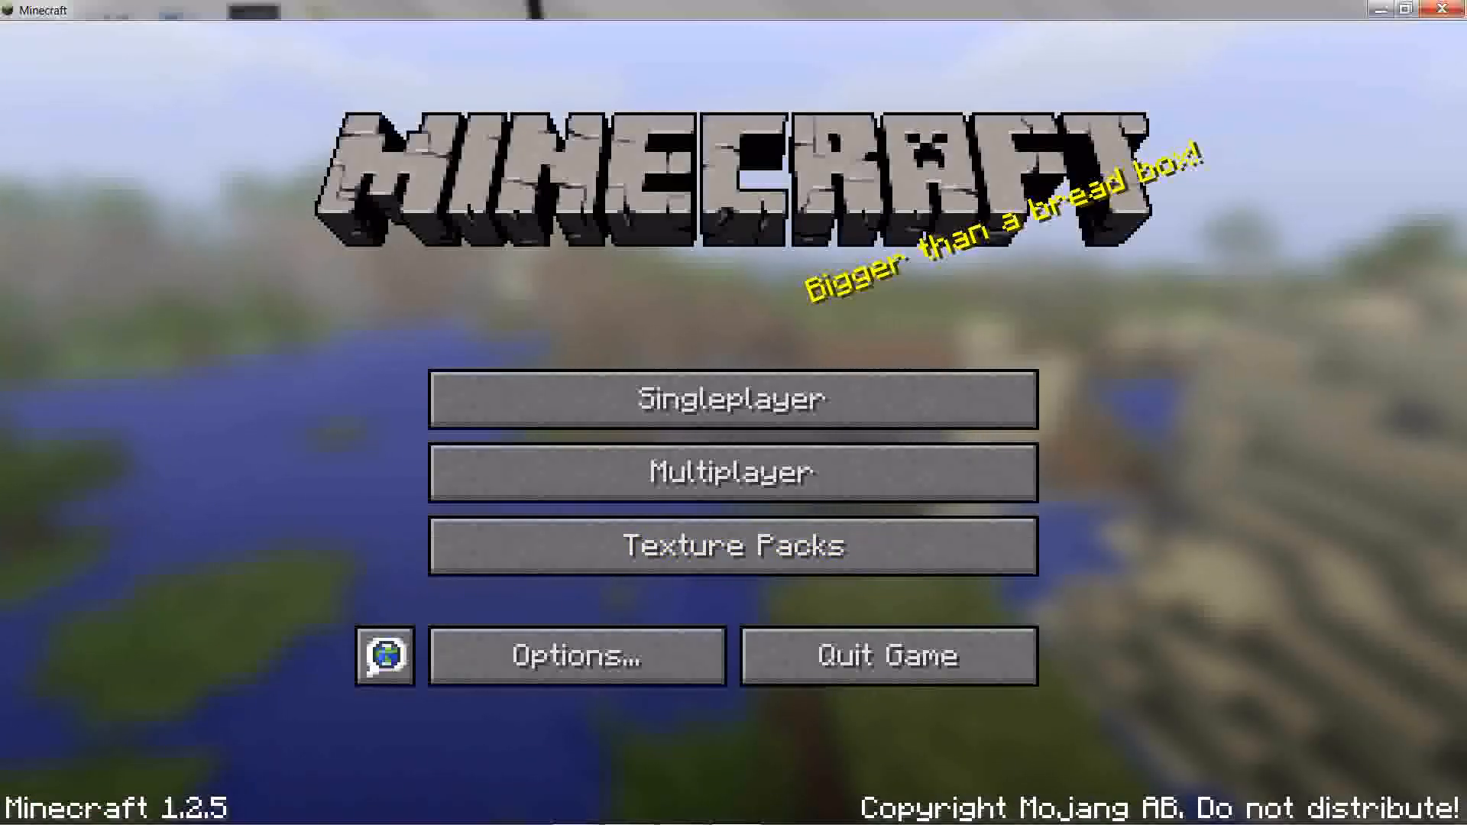